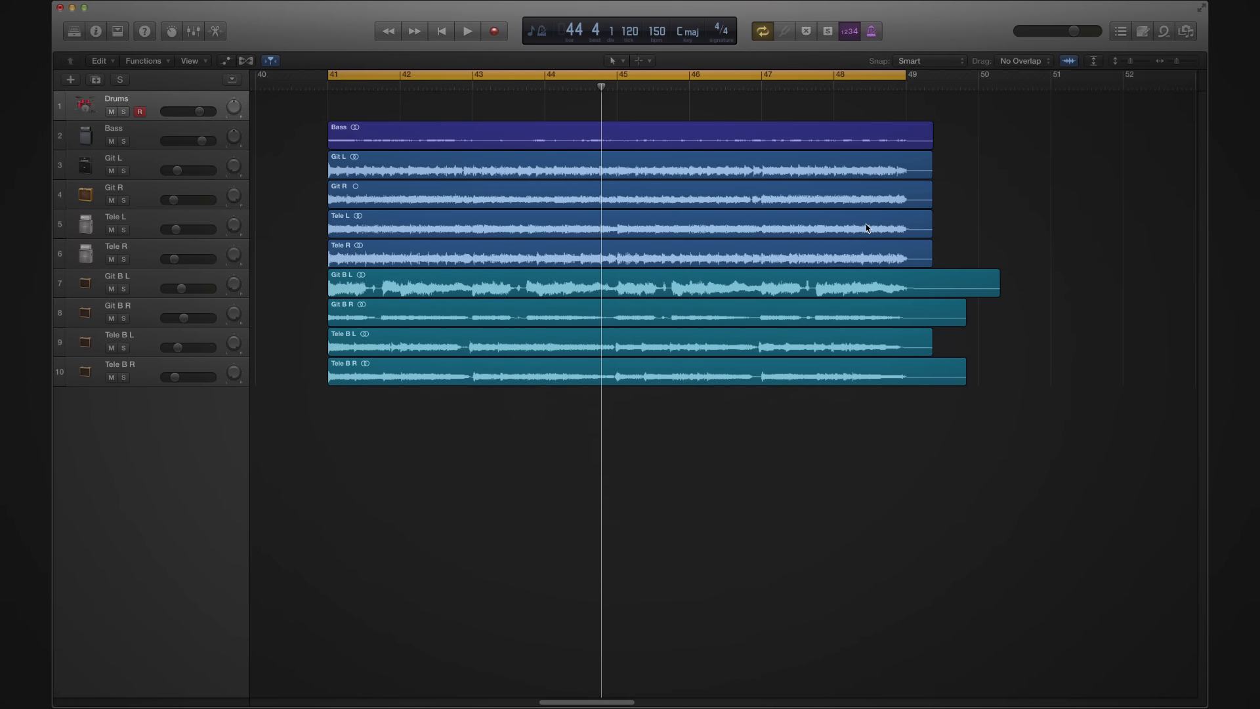
Start and then stop Logic's song playback from the transport.
{"action": "left_click", "coordinate": [467, 30]}
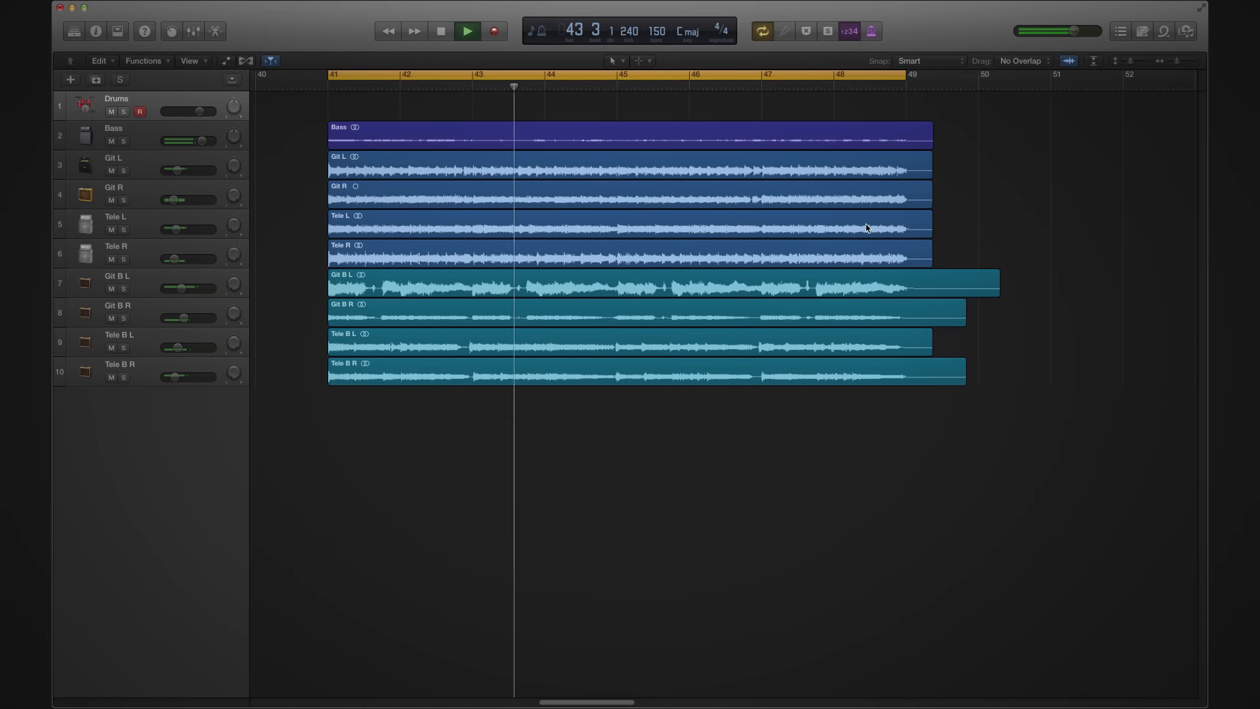
{"action": "left_click", "coordinate": [467, 30]}
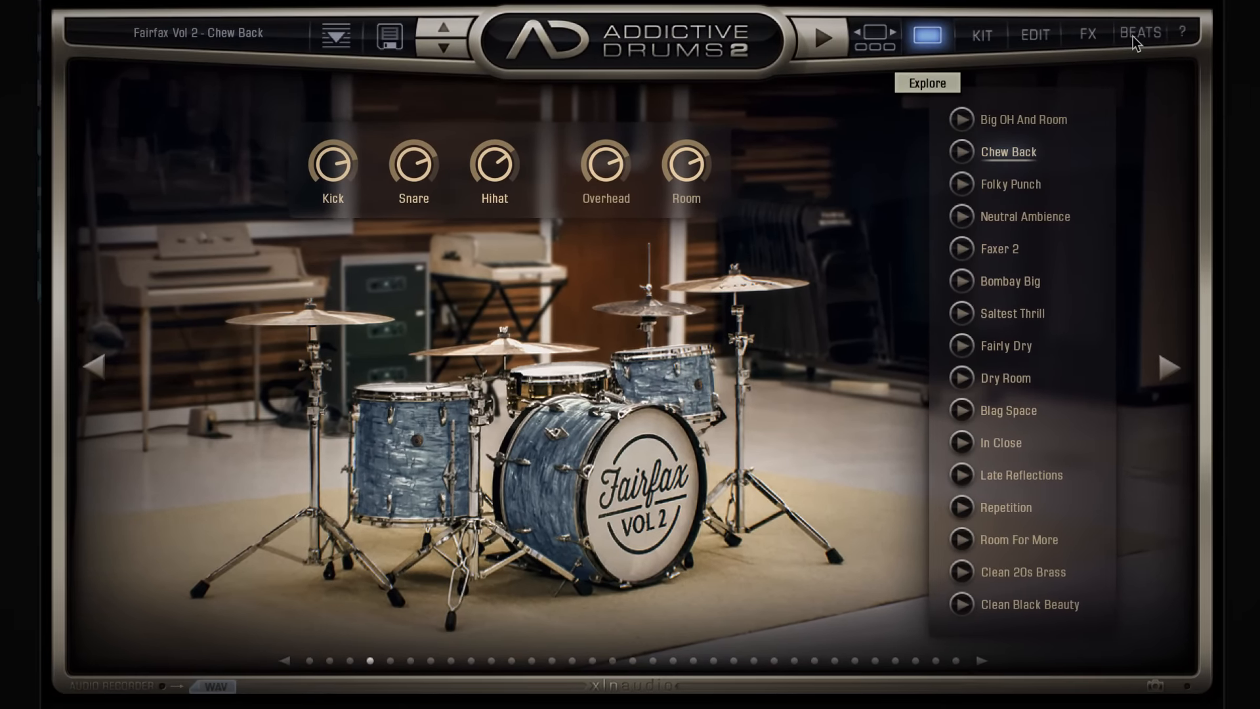
Switch to the Beats page and select a beat in the American Rock library list.
{"action": "left_click", "coordinate": [1139, 34]}
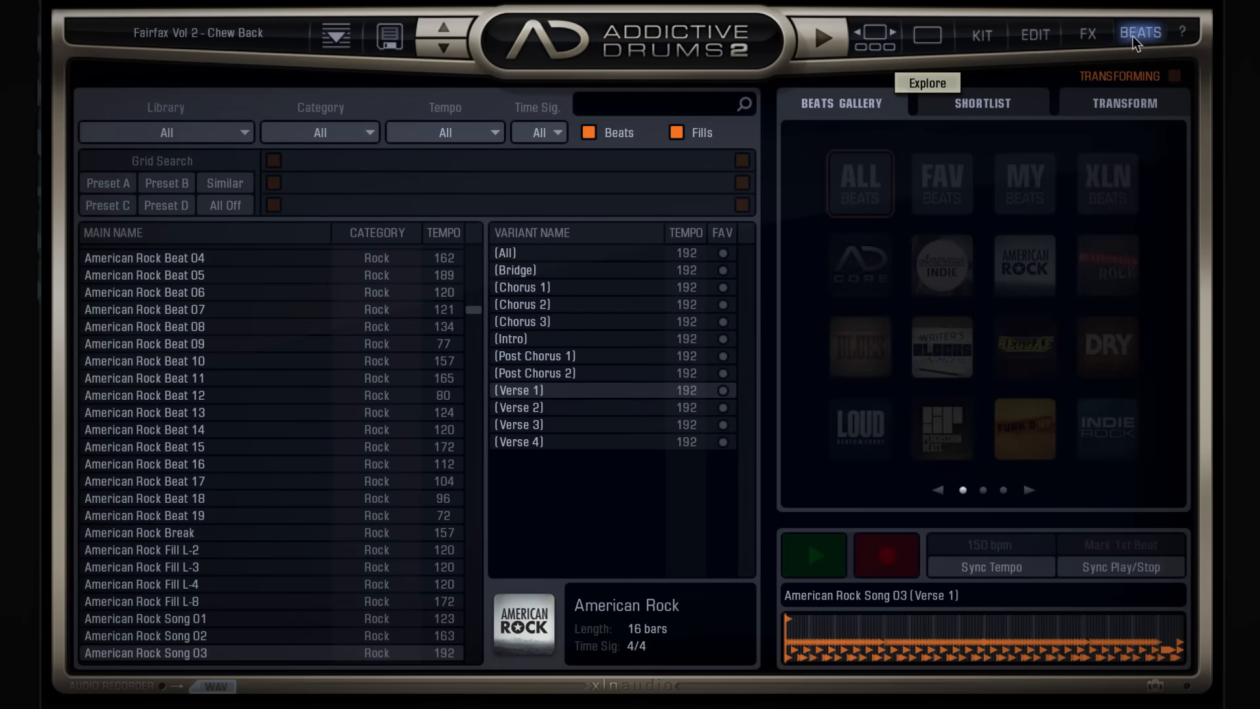
{"action": "left_click", "coordinate": [858, 184]}
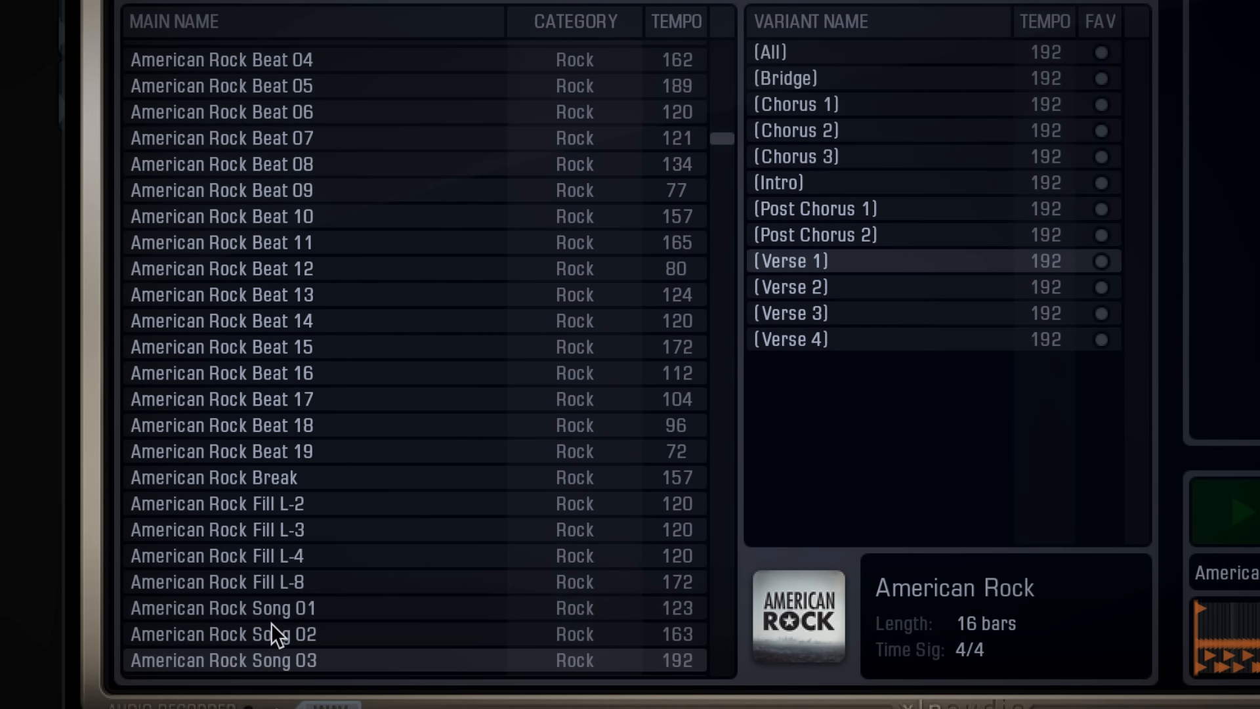
{"action": "mouse_move", "coordinate": [333, 87]}
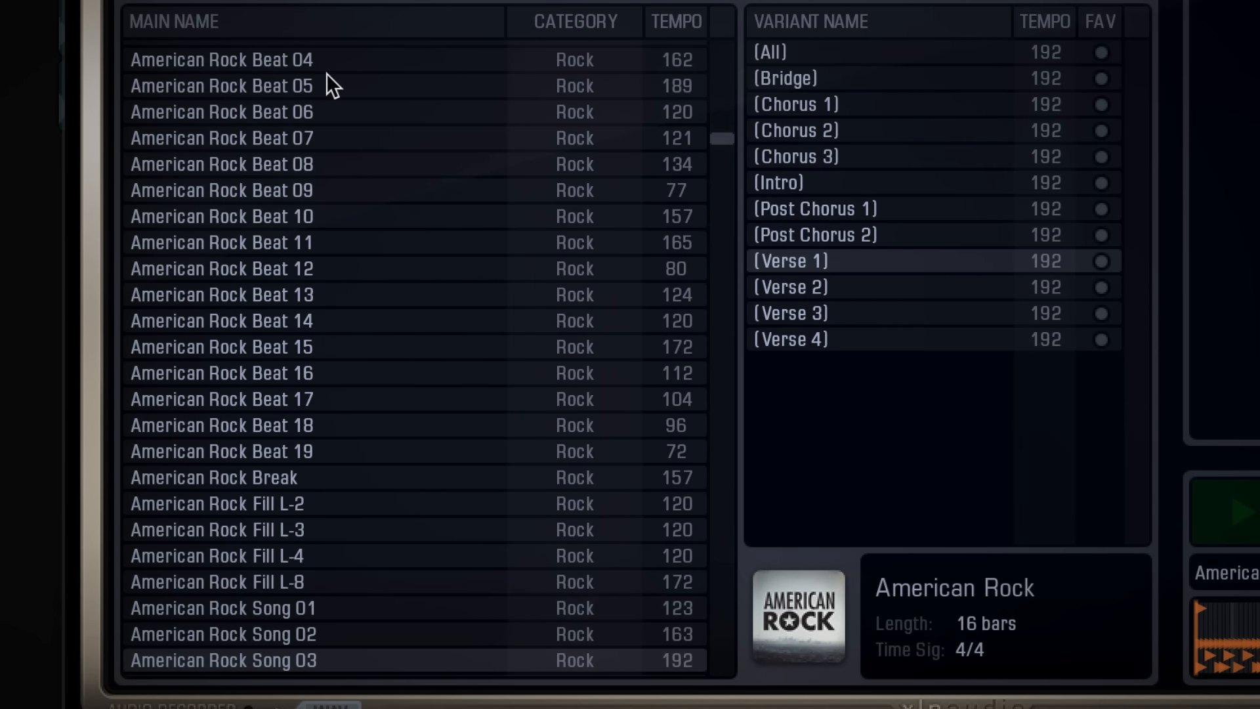
{"action": "mouse_move", "coordinate": [473, 80]}
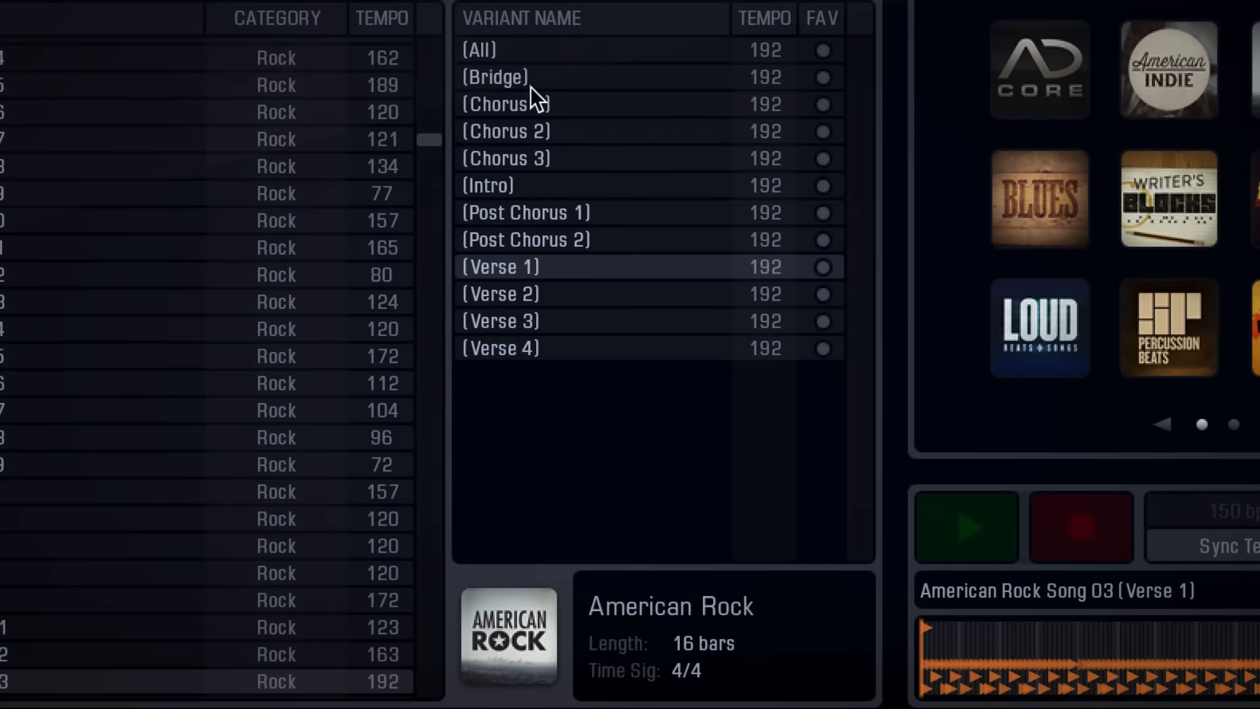
{"action": "mouse_move", "coordinate": [550, 344]}
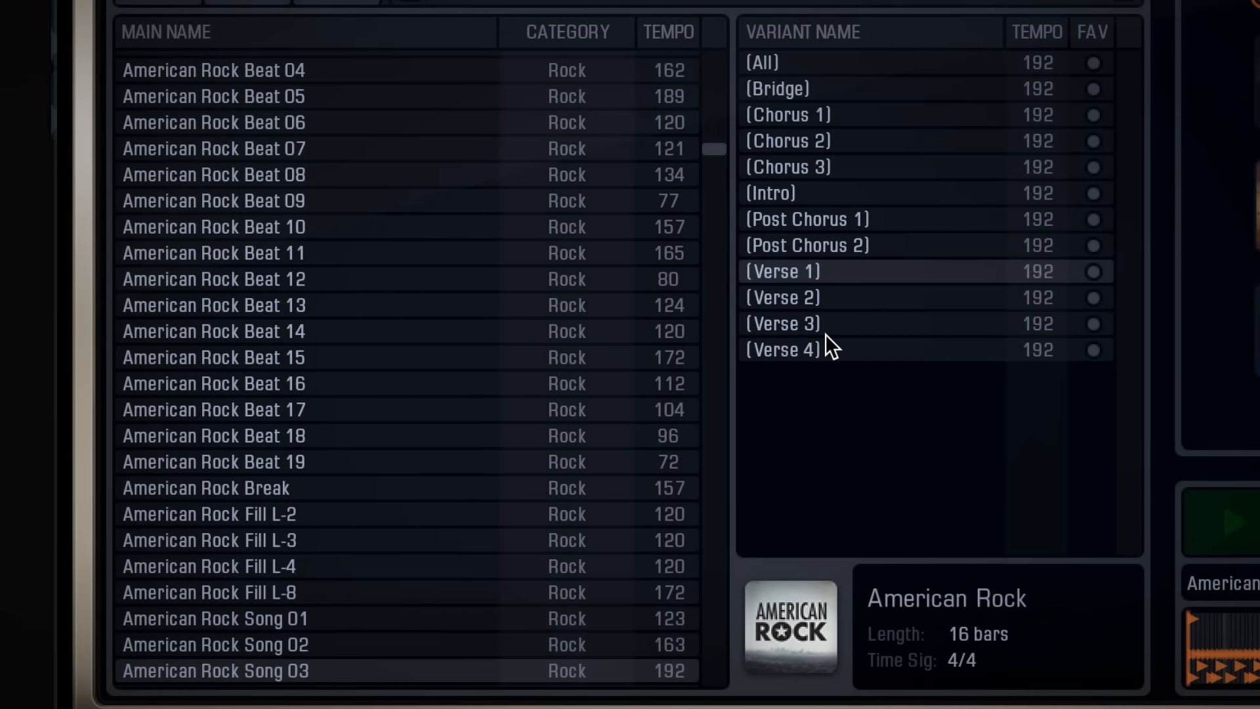
{"action": "mouse_move", "coordinate": [714, 159]}
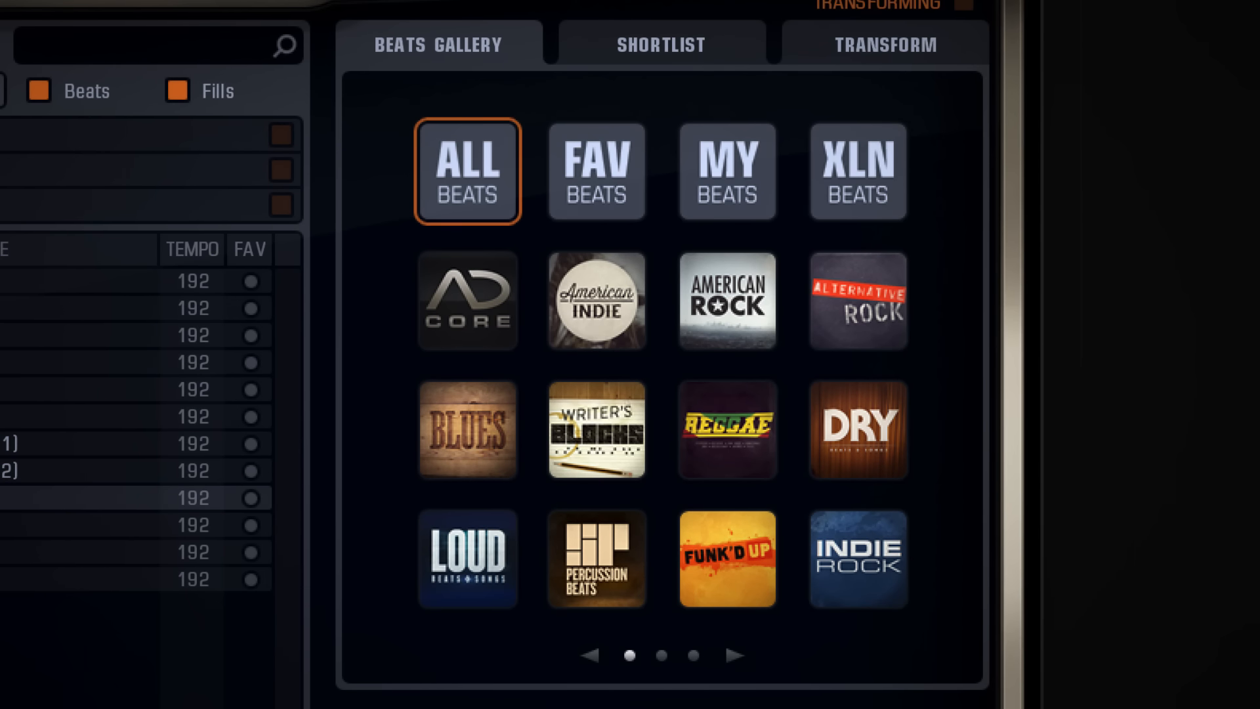
{"action": "mouse_move", "coordinate": [460, 299]}
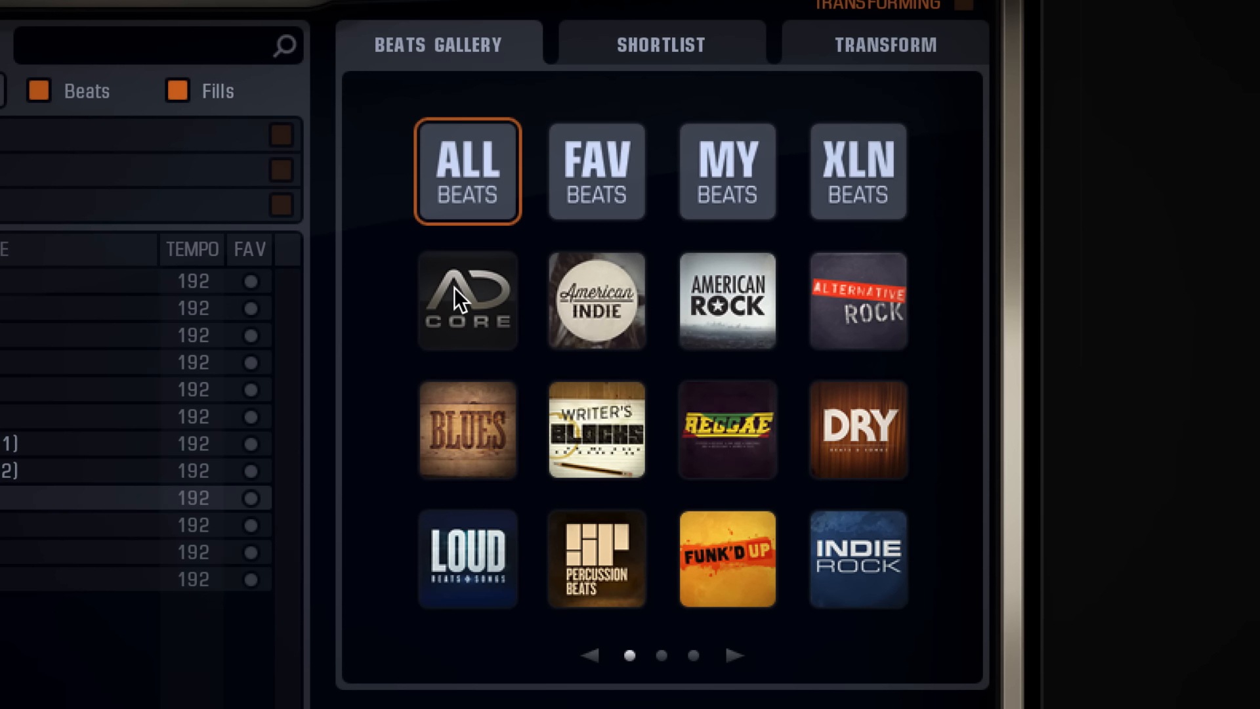
{"action": "mouse_move", "coordinate": [921, 598]}
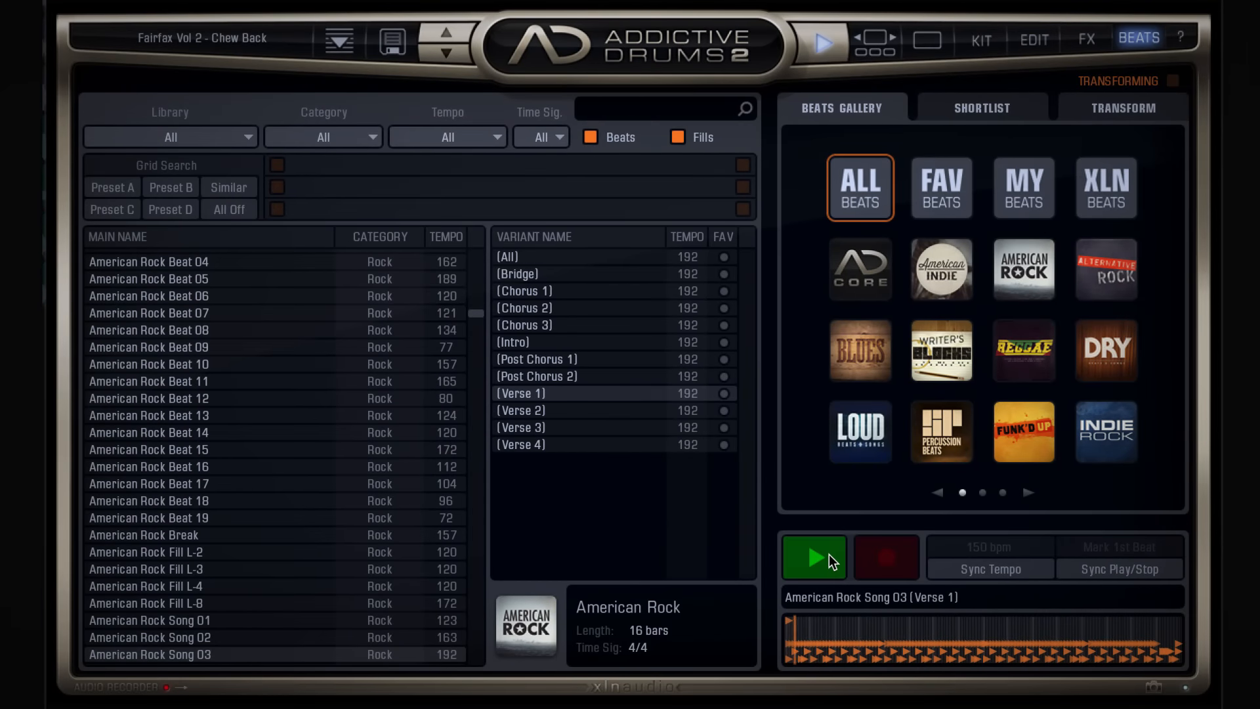
Preview American Rock Song 03 Verse 1 in the beat player and stop it.
{"action": "left_click", "coordinate": [814, 556]}
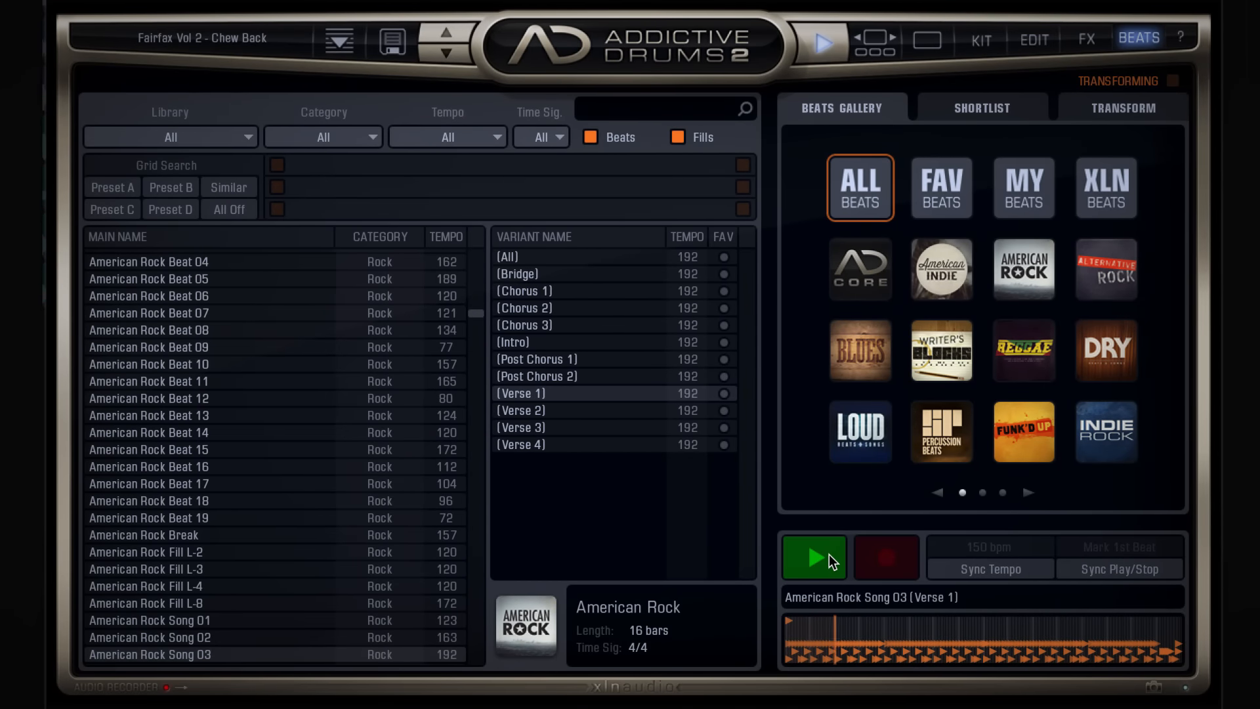
{"action": "left_click", "coordinate": [813, 557]}
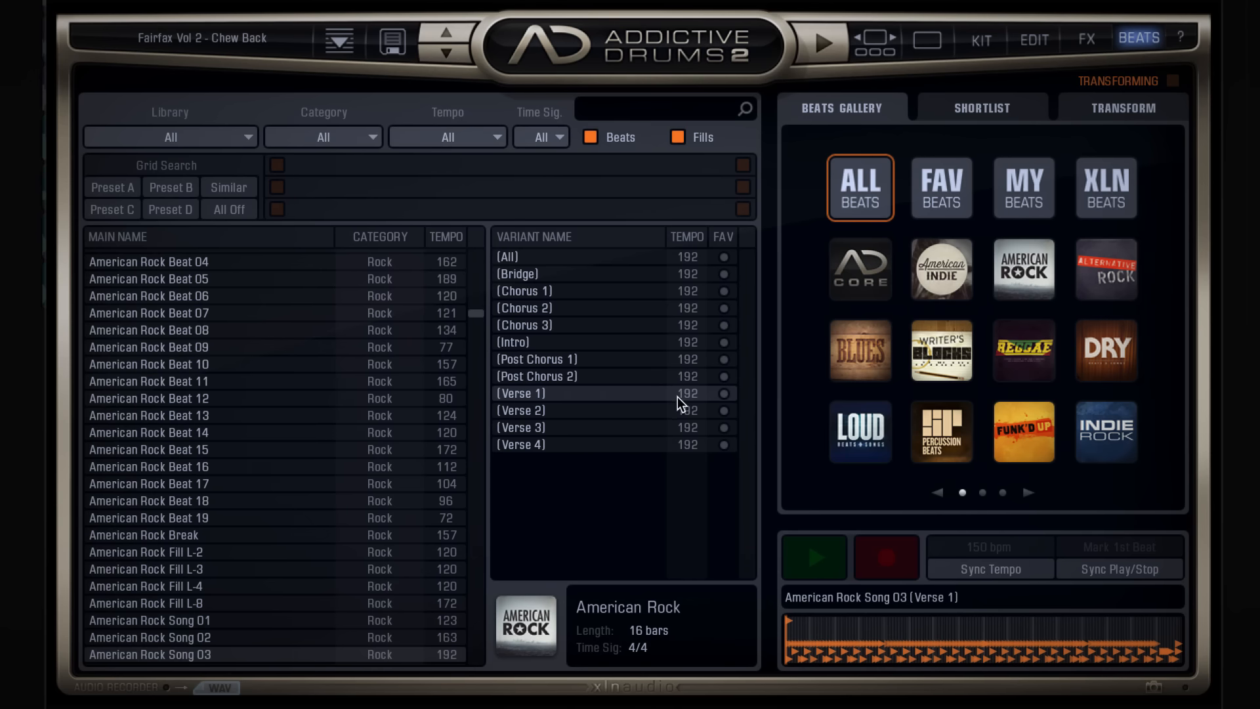
{"action": "mouse_move", "coordinate": [693, 407]}
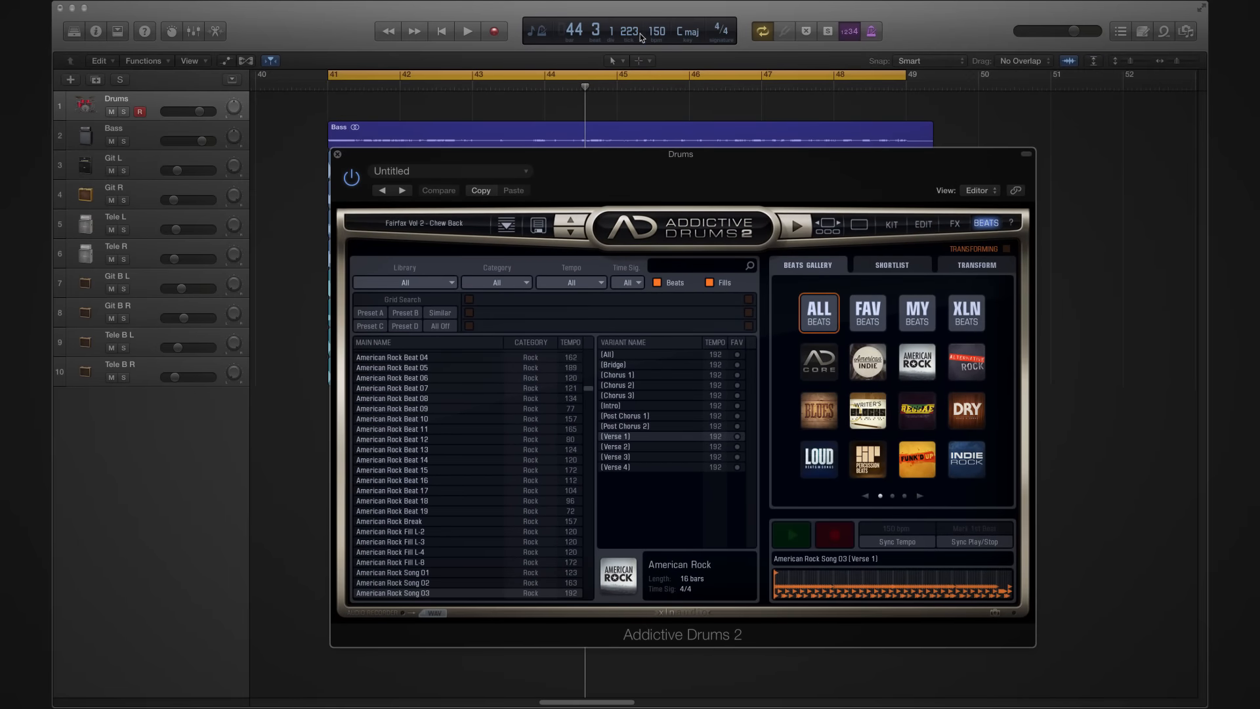
{"action": "mouse_move", "coordinate": [662, 42]}
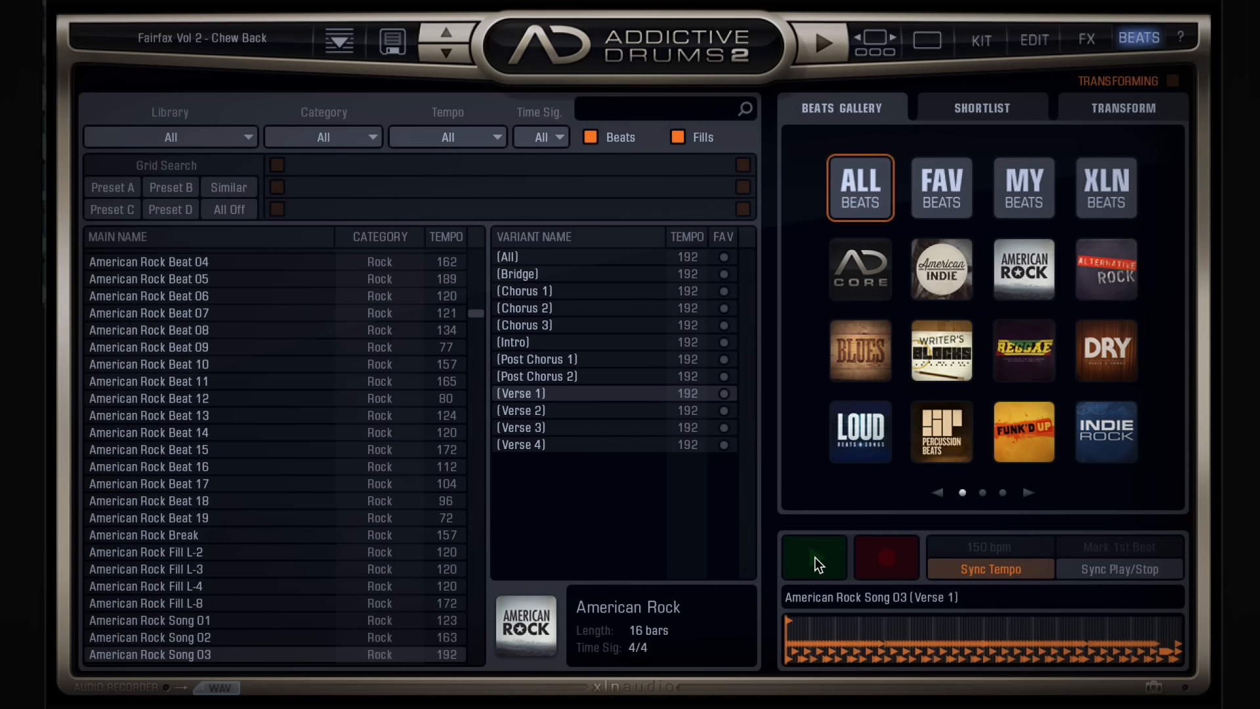
Preview the Verse 1 beat again, then confirm sync by starting and stopping Logic's transport.
{"action": "left_click", "coordinate": [812, 556]}
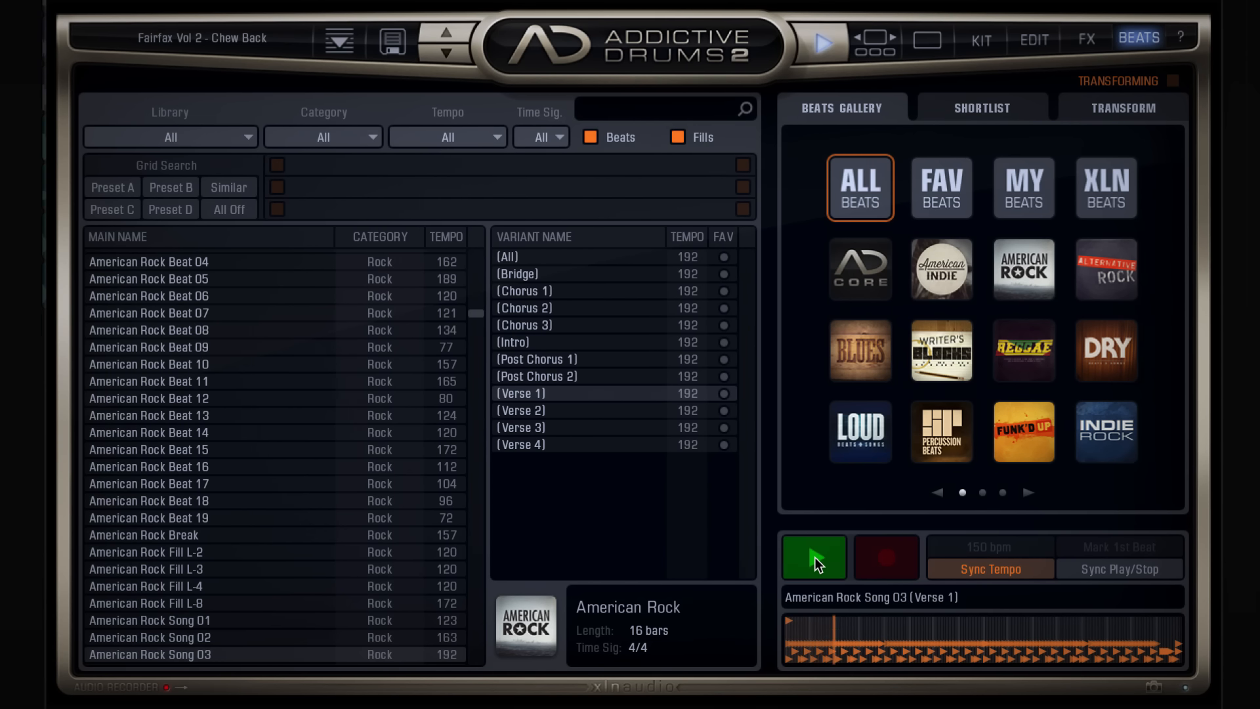
{"action": "left_click", "coordinate": [814, 557]}
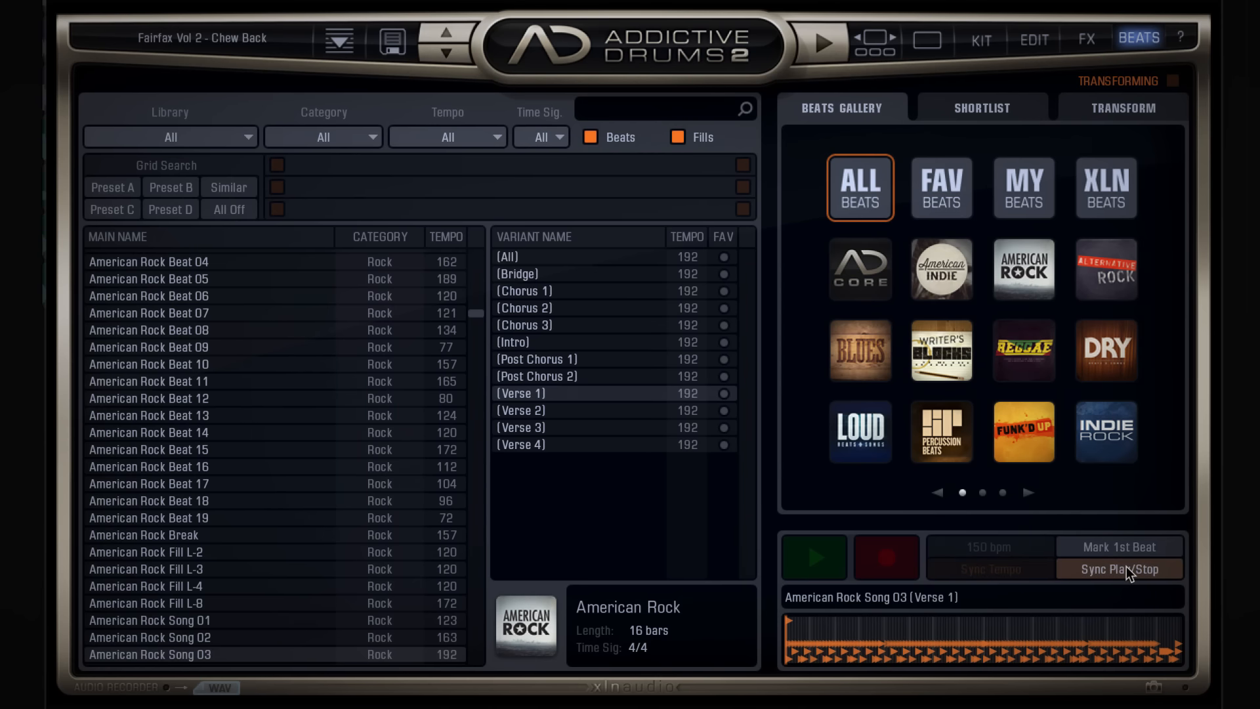
{"action": "mouse_move", "coordinate": [635, 621]}
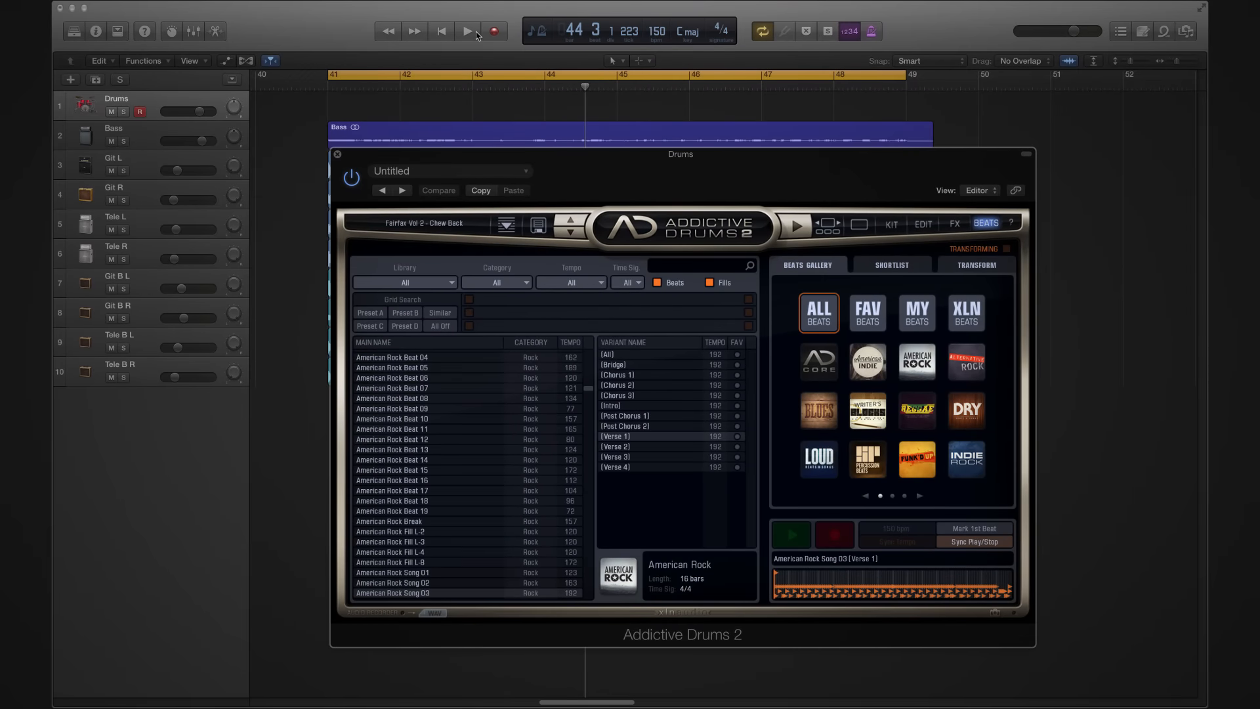
{"action": "mouse_move", "coordinate": [475, 35]}
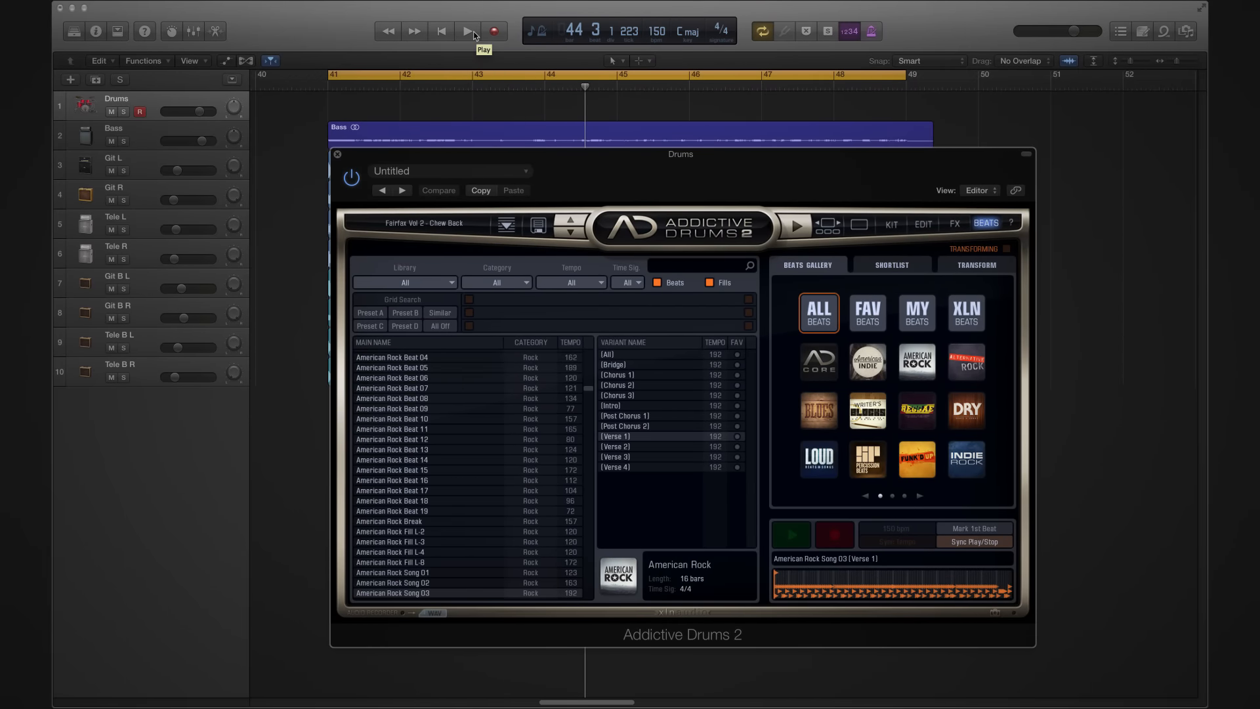
{"action": "left_click", "coordinate": [467, 31]}
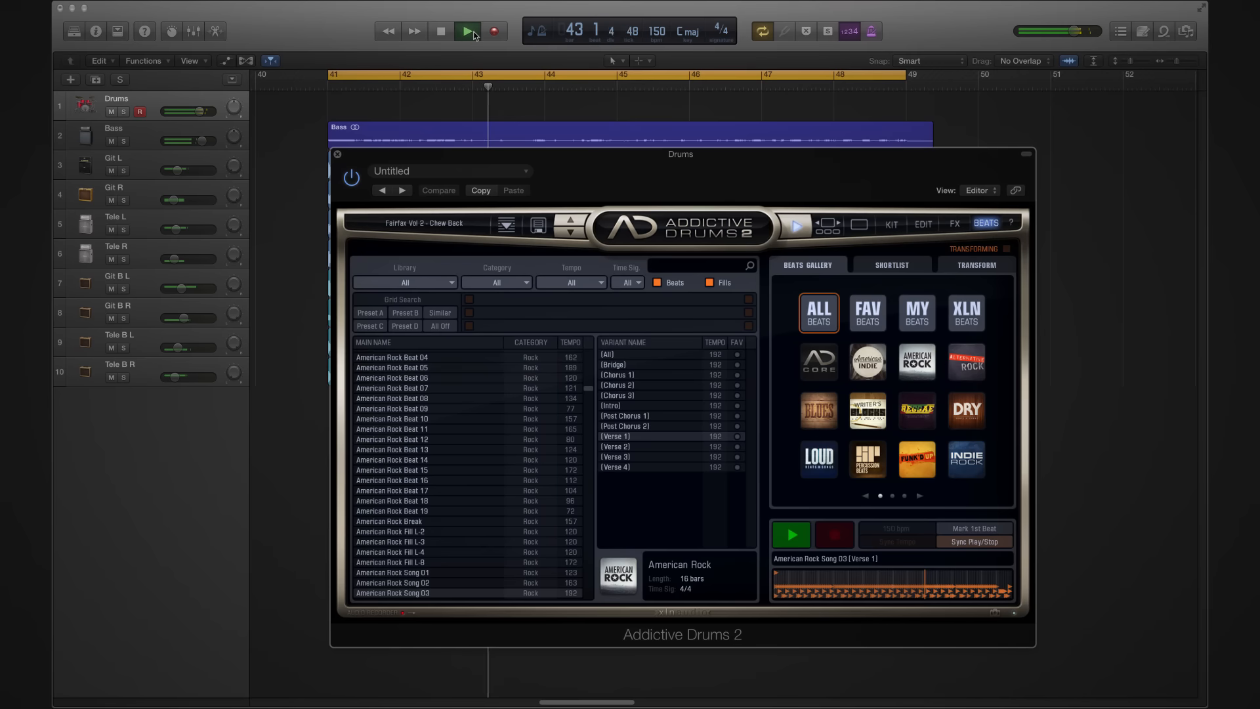
{"action": "left_click", "coordinate": [439, 30]}
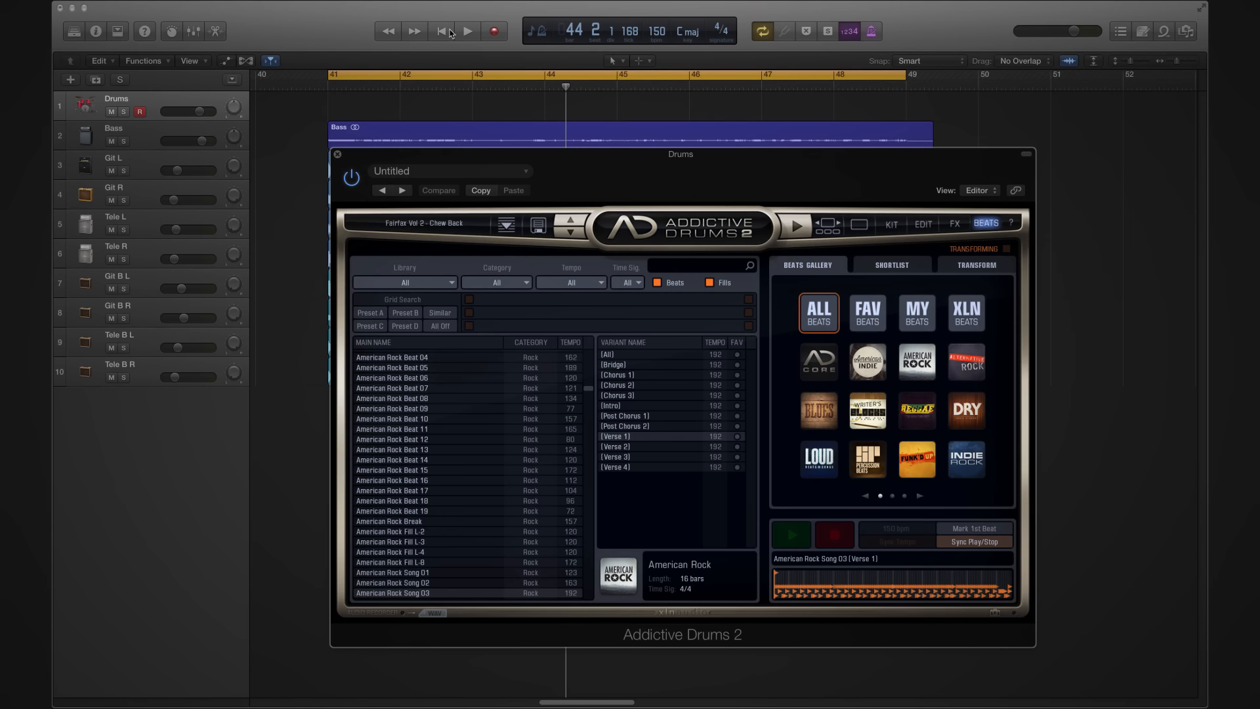
{"action": "mouse_move", "coordinate": [418, 219]}
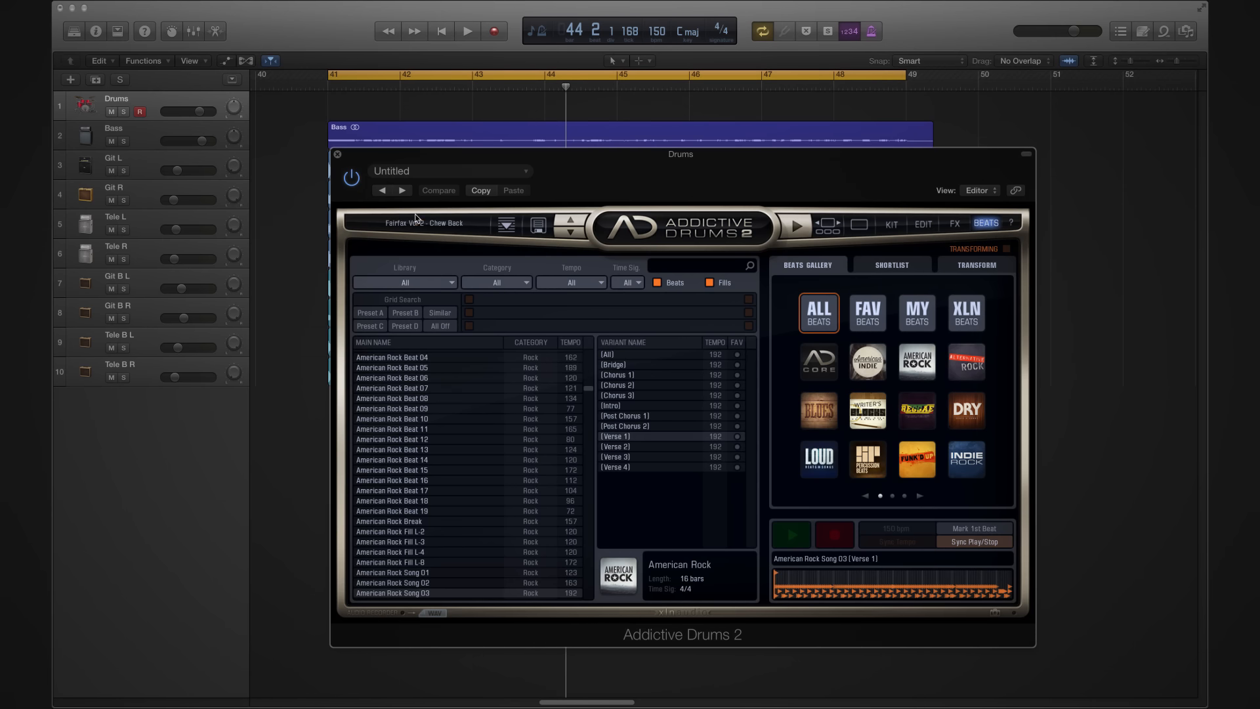
Load American Rock Beat 05 Tom Var., preview it, then start the song in Logic.
{"action": "left_click", "coordinate": [392, 367]}
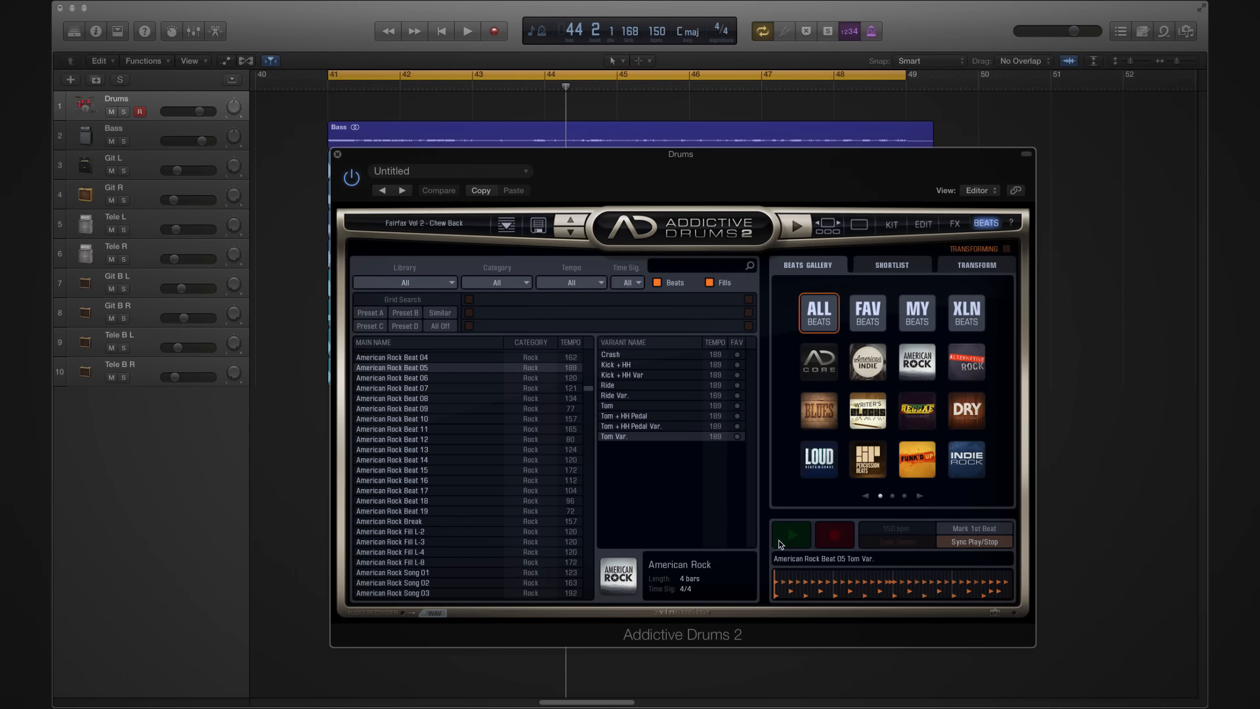
{"action": "left_click", "coordinate": [790, 534]}
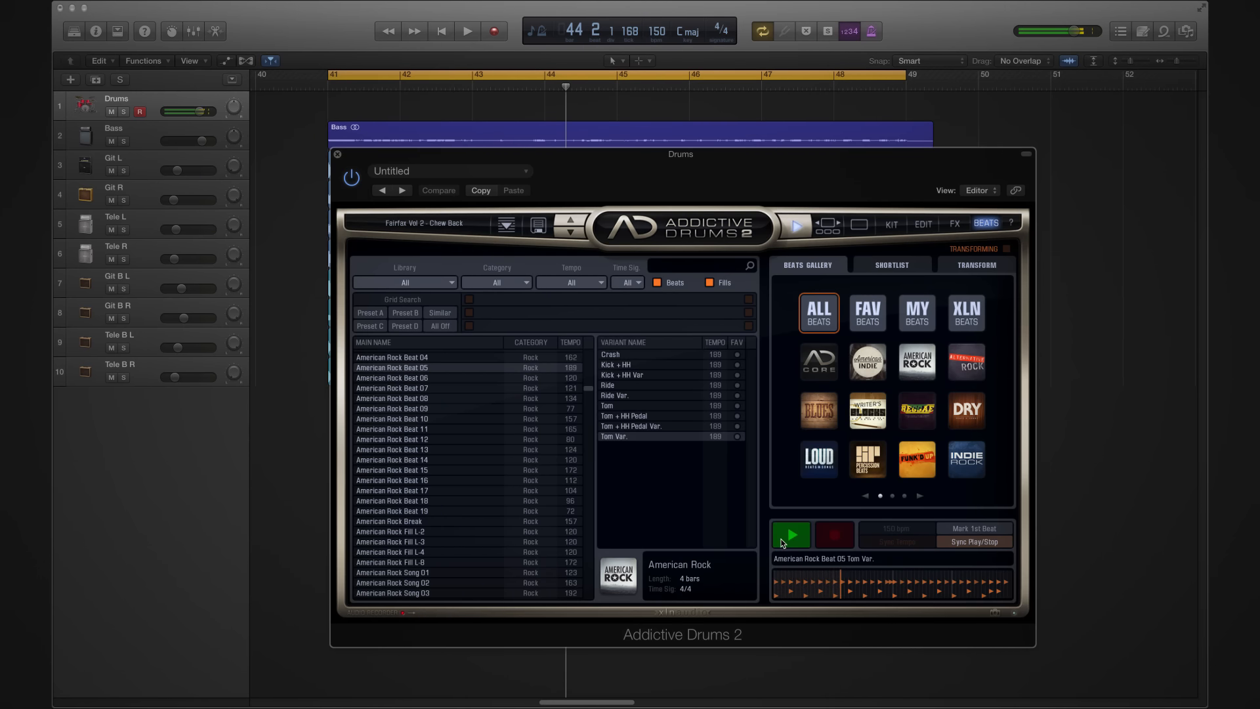
{"action": "left_click", "coordinate": [792, 535]}
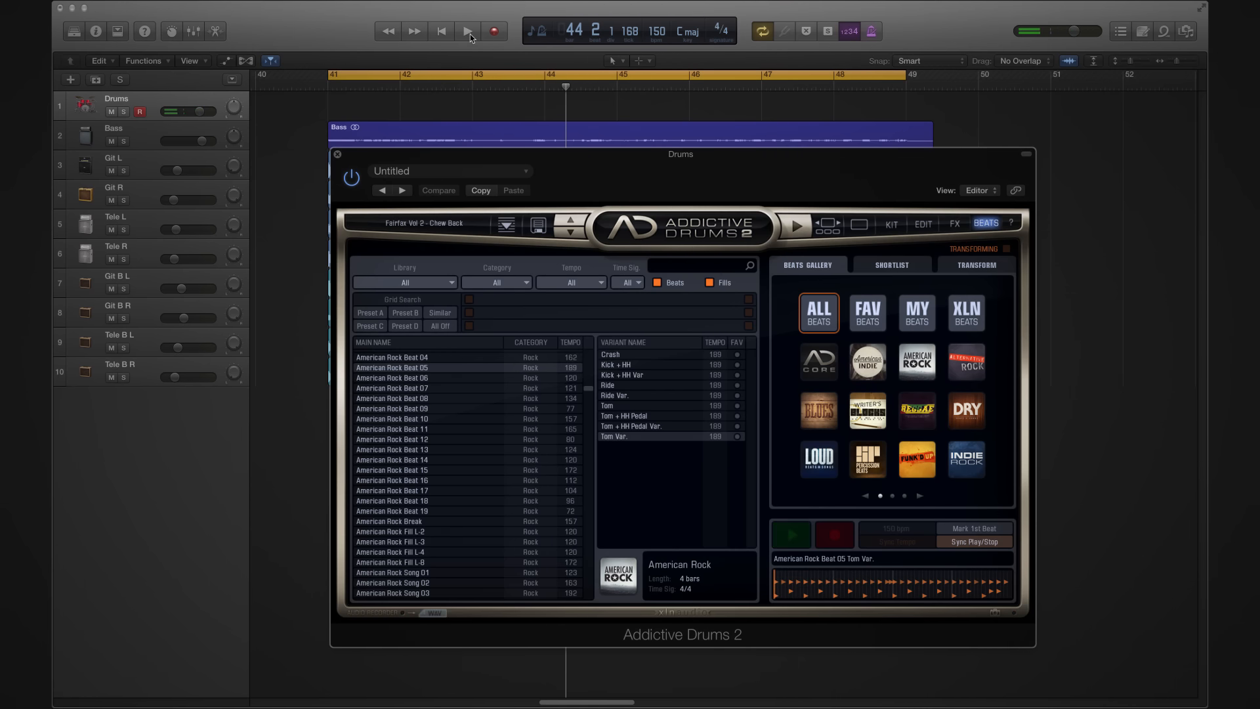
{"action": "mouse_move", "coordinate": [468, 31]}
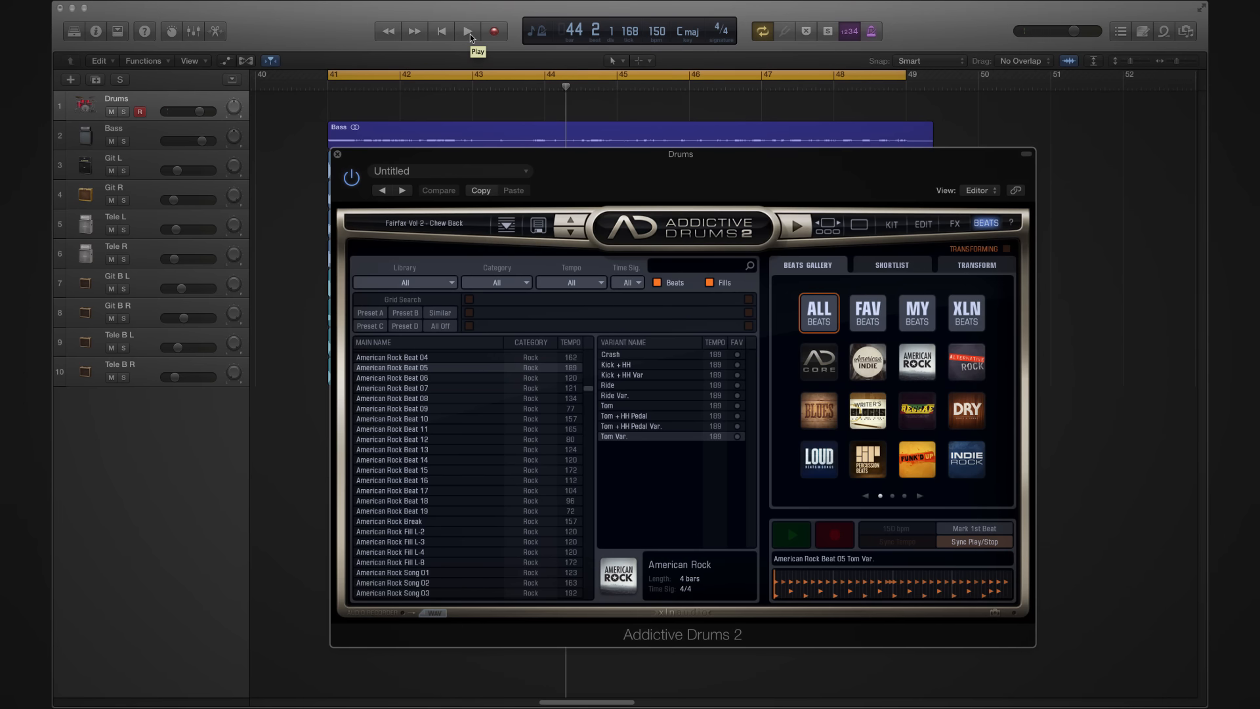
{"action": "left_click", "coordinate": [467, 30]}
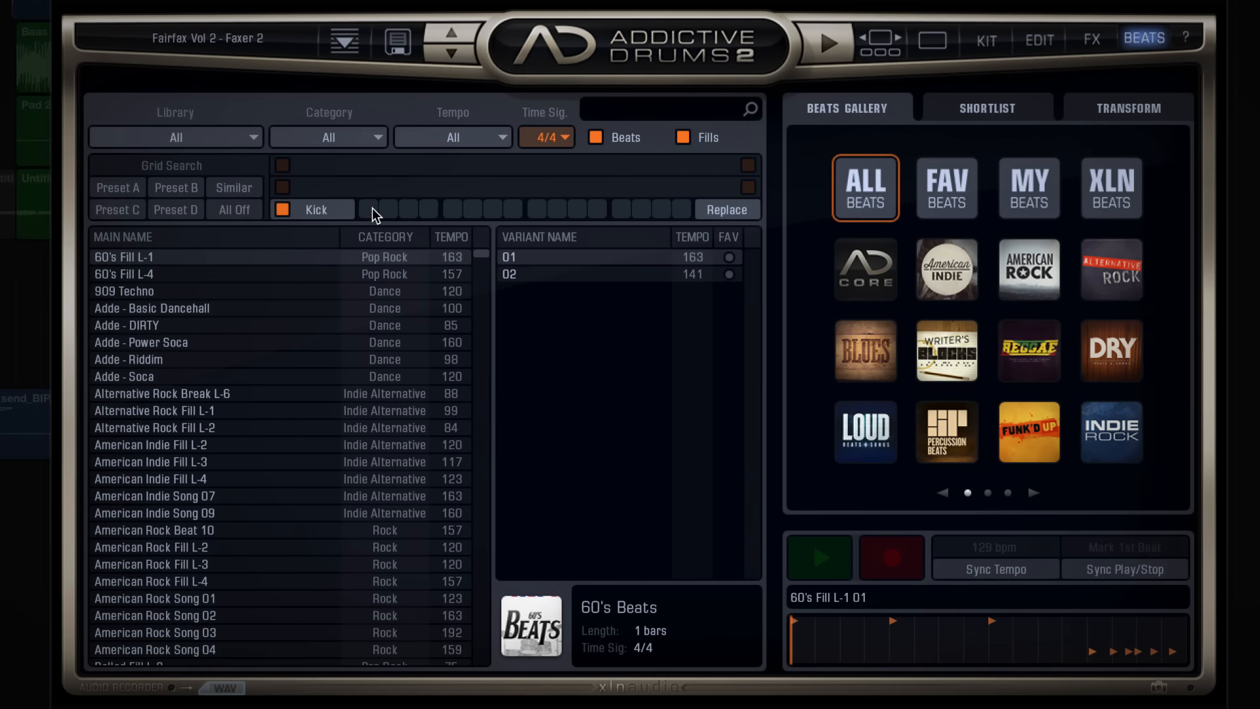
Tick Grid Search kick steps on beats one to four and select a matching beat.
{"action": "left_click", "coordinate": [367, 210]}
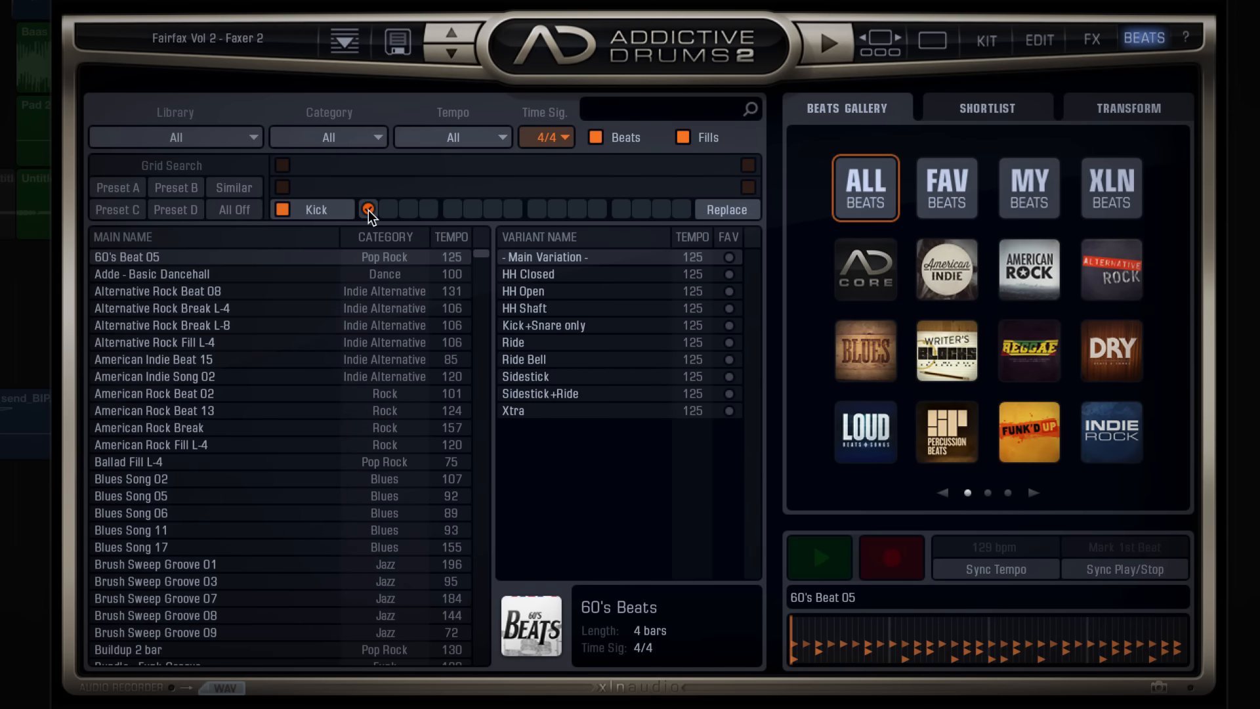
{"action": "left_click", "coordinate": [452, 210]}
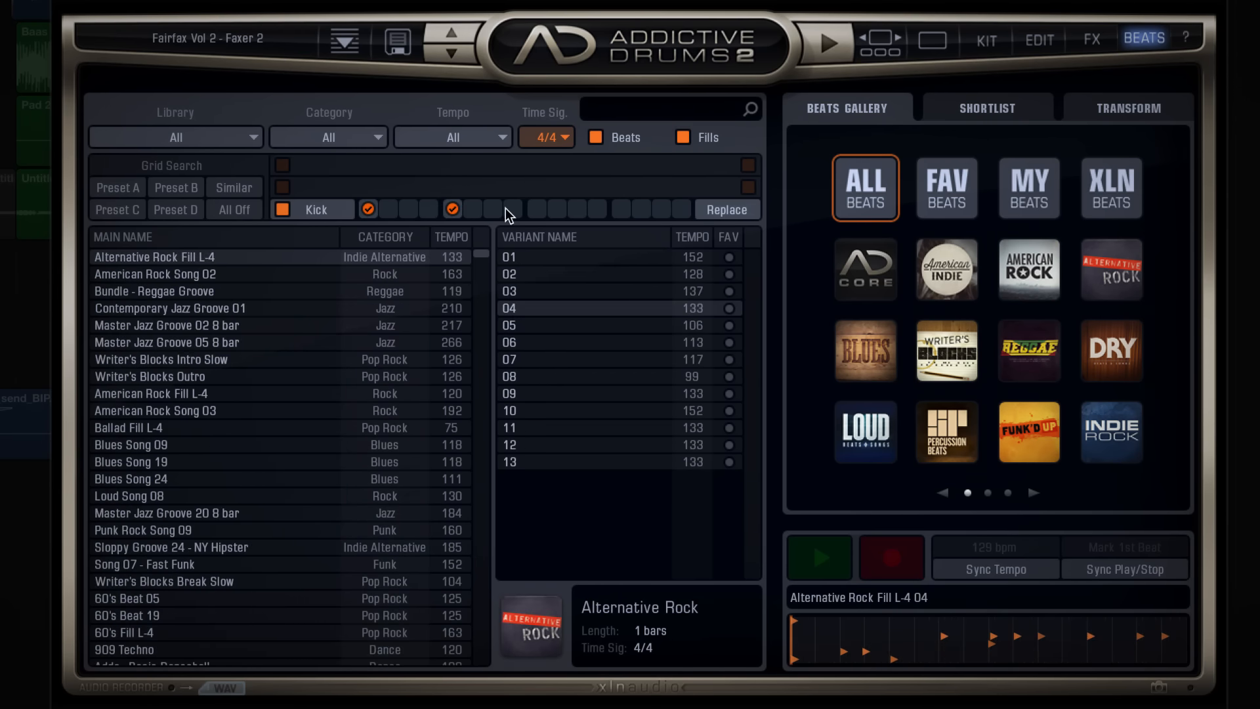
{"action": "left_click", "coordinate": [621, 209]}
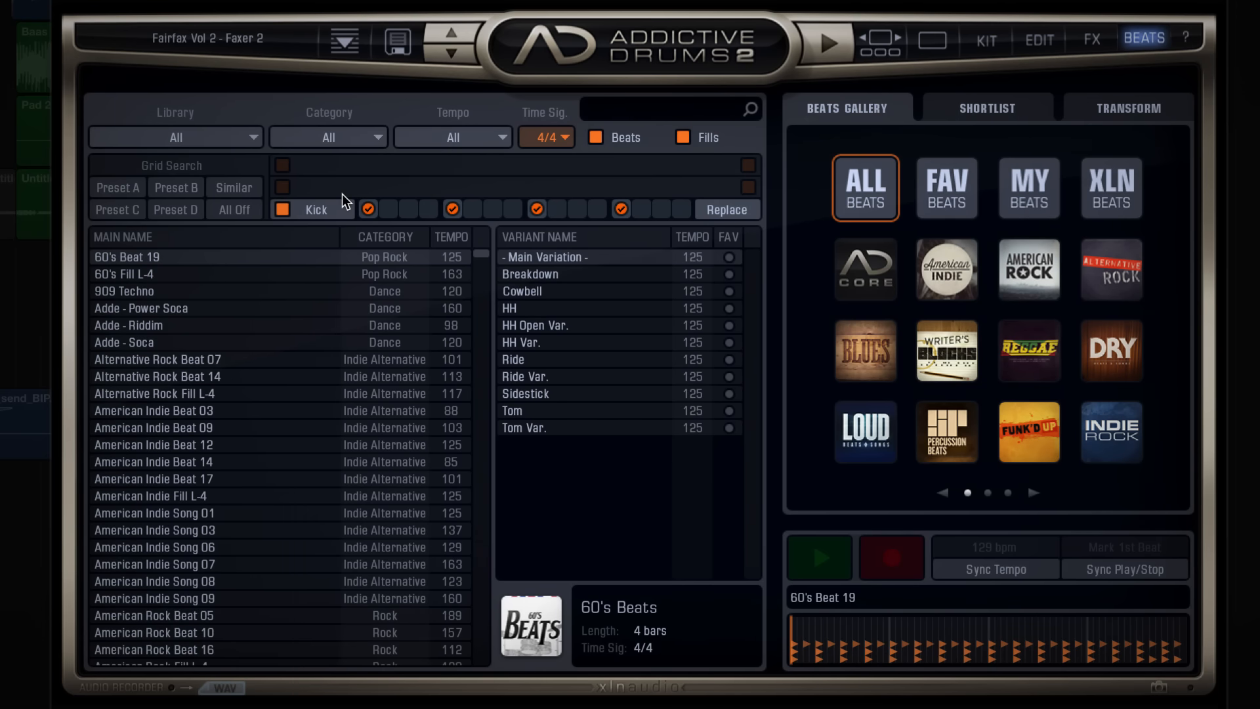
{"action": "left_click", "coordinate": [531, 275]}
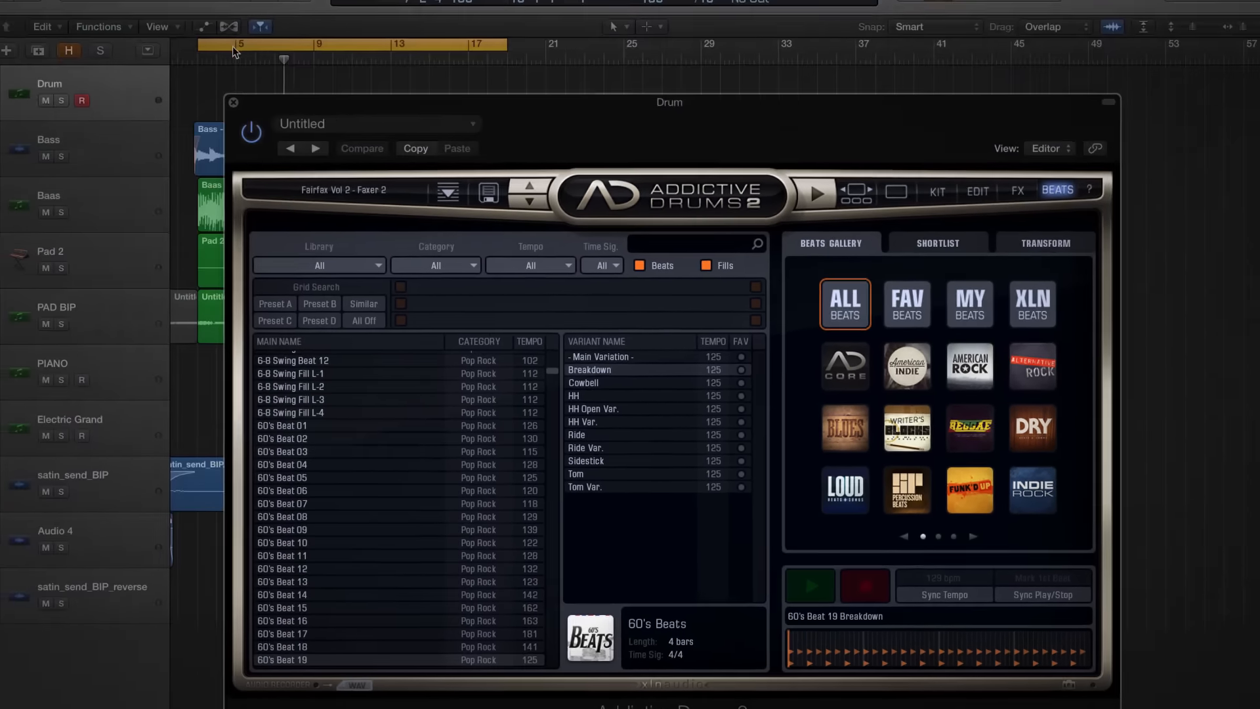
Add a snare hit on the fourth beat to Grid Search while toggling the song playback.
{"action": "left_click", "coordinate": [265, 30]}
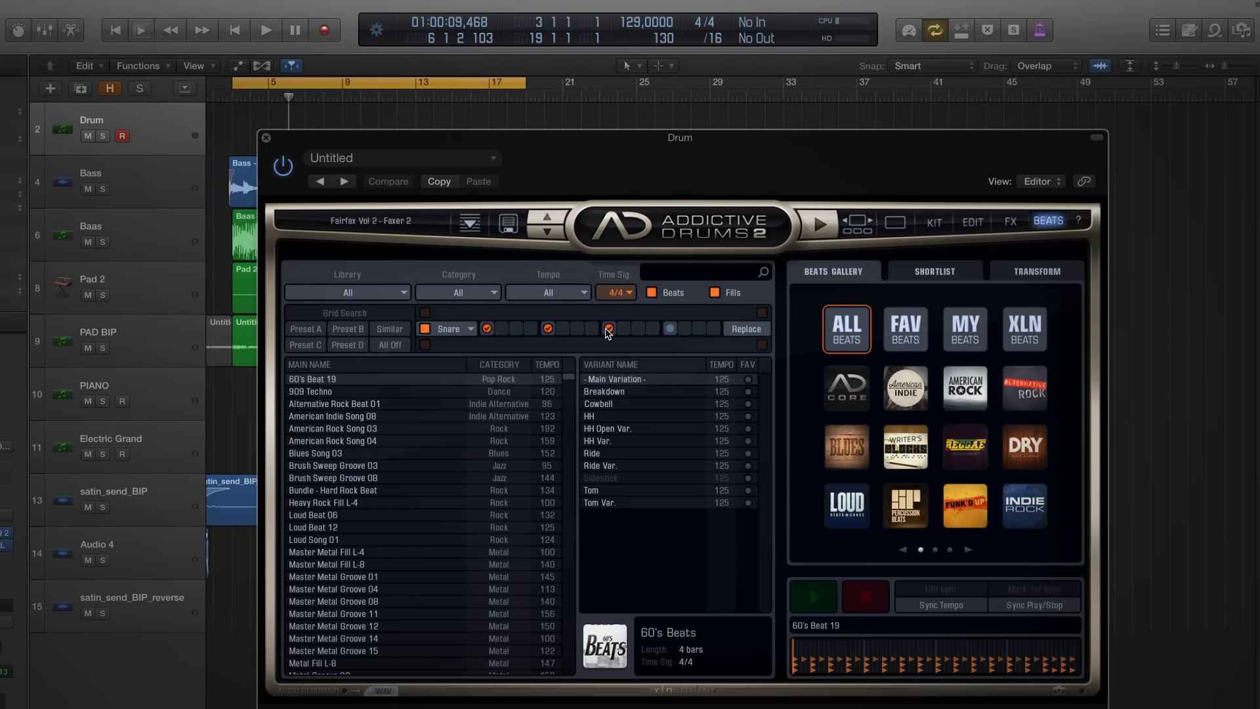
{"action": "left_click", "coordinate": [670, 328]}
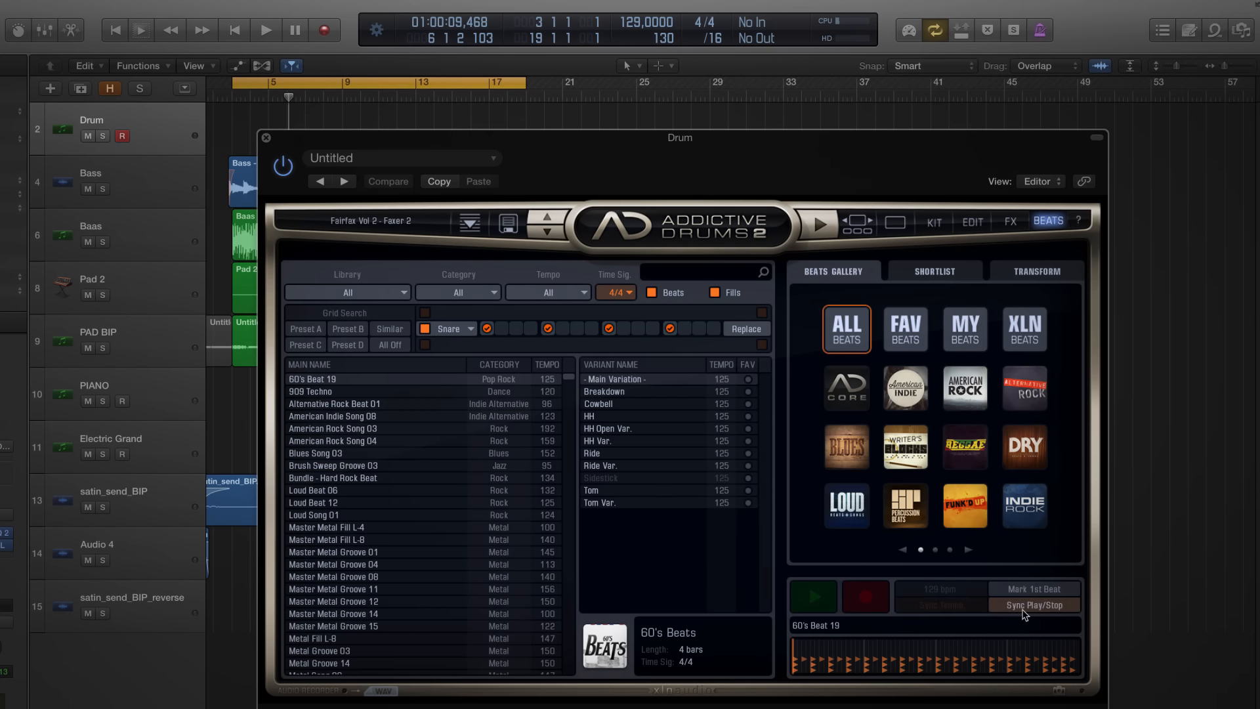
{"action": "mouse_move", "coordinate": [259, 52]}
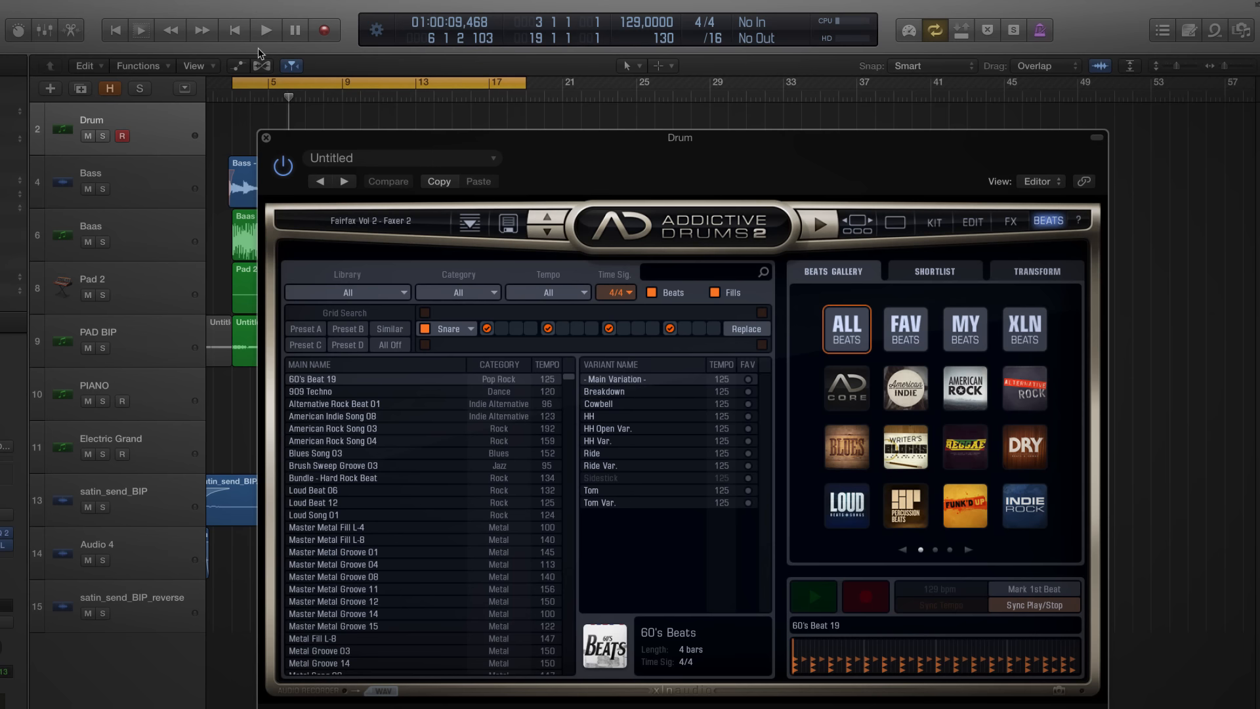
{"action": "left_click", "coordinate": [266, 31]}
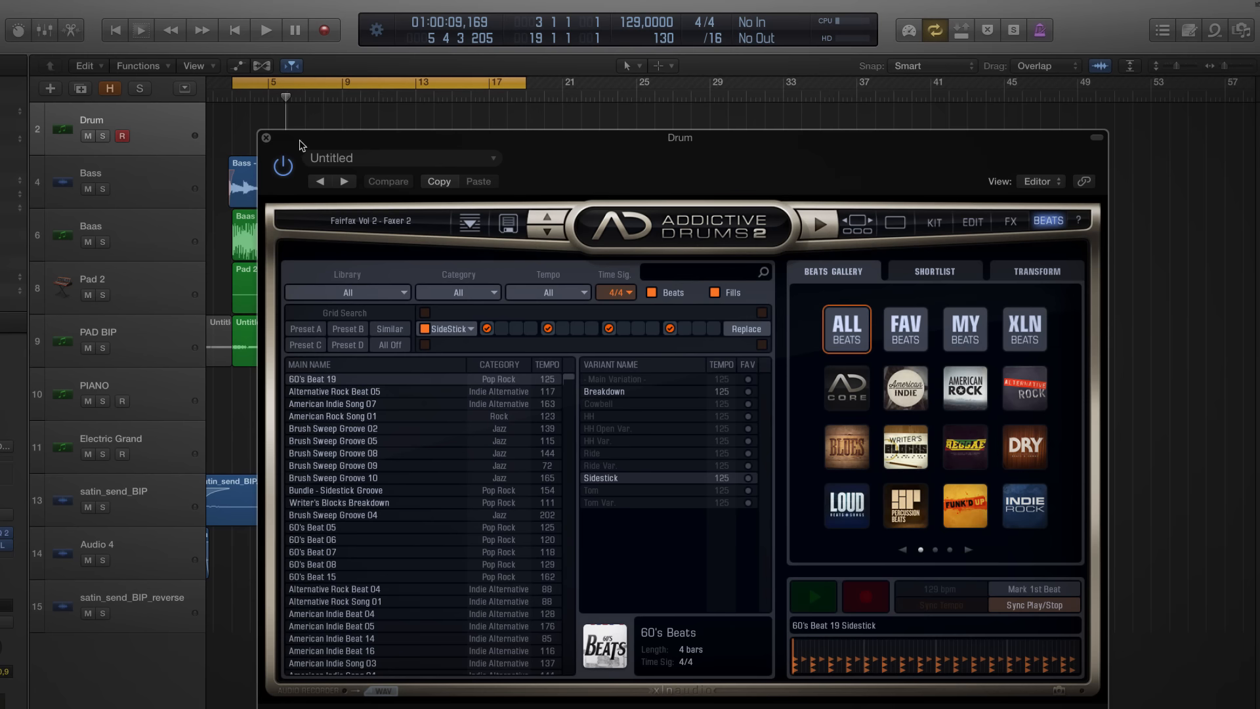
Select Alternative Rock Beat 05 Breakdown Sidestick and audition it with the song playing and stopped.
{"action": "left_click", "coordinate": [266, 31]}
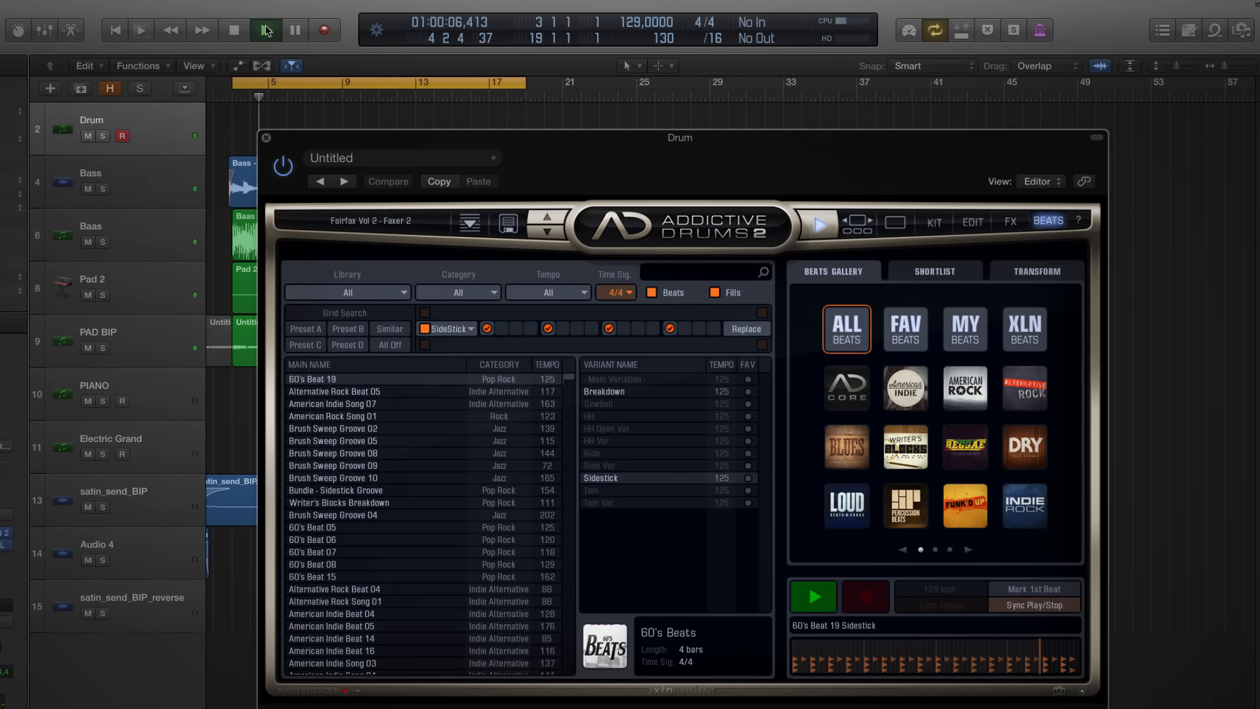
{"action": "left_click", "coordinate": [234, 31]}
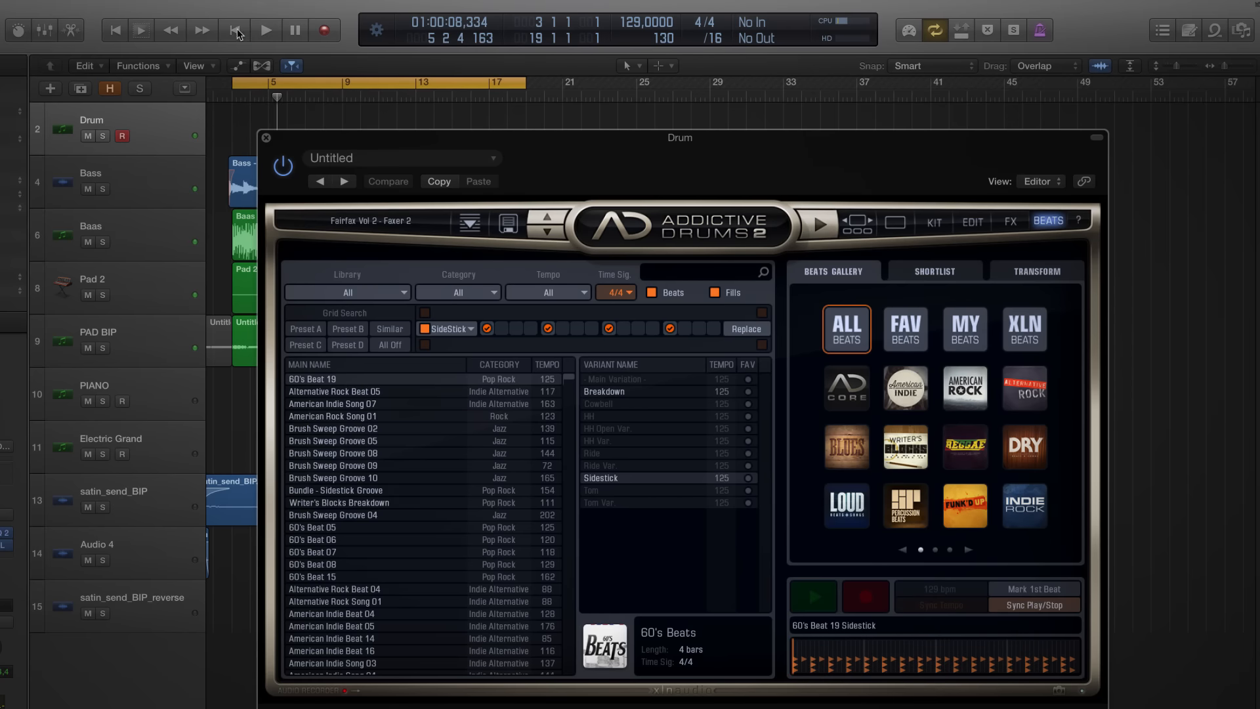
{"action": "left_click", "coordinate": [333, 391]}
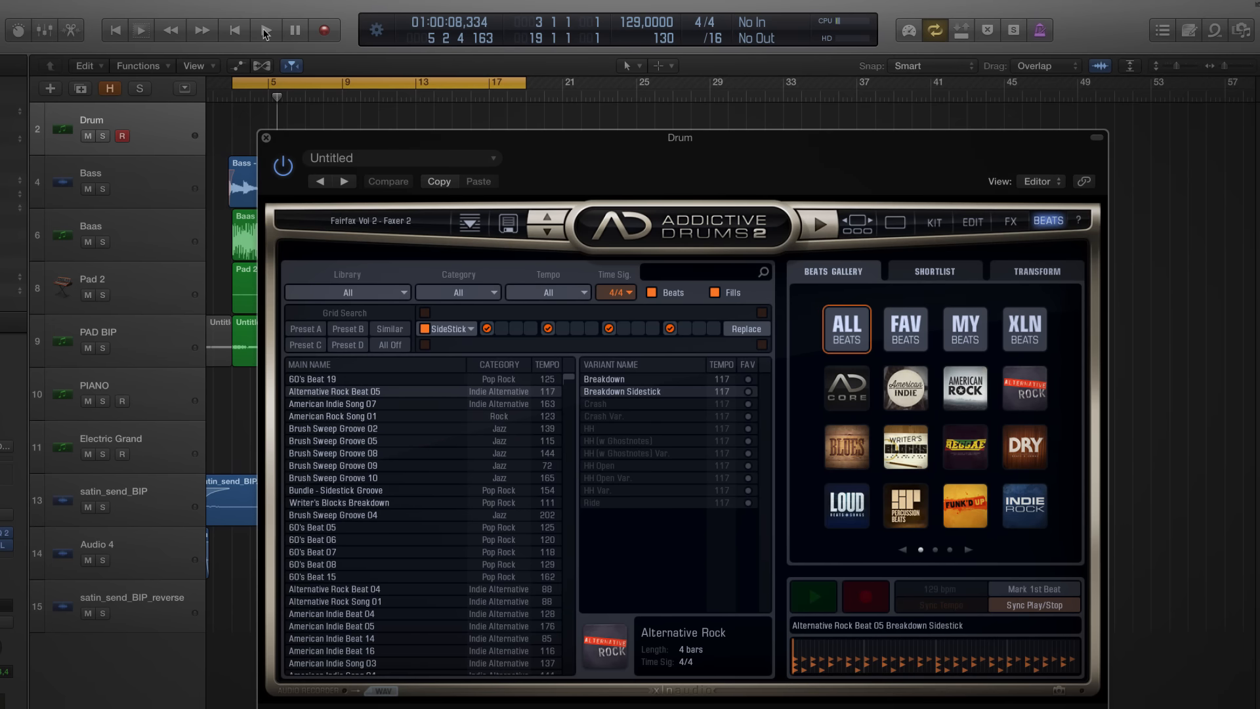
{"action": "left_click", "coordinate": [265, 31]}
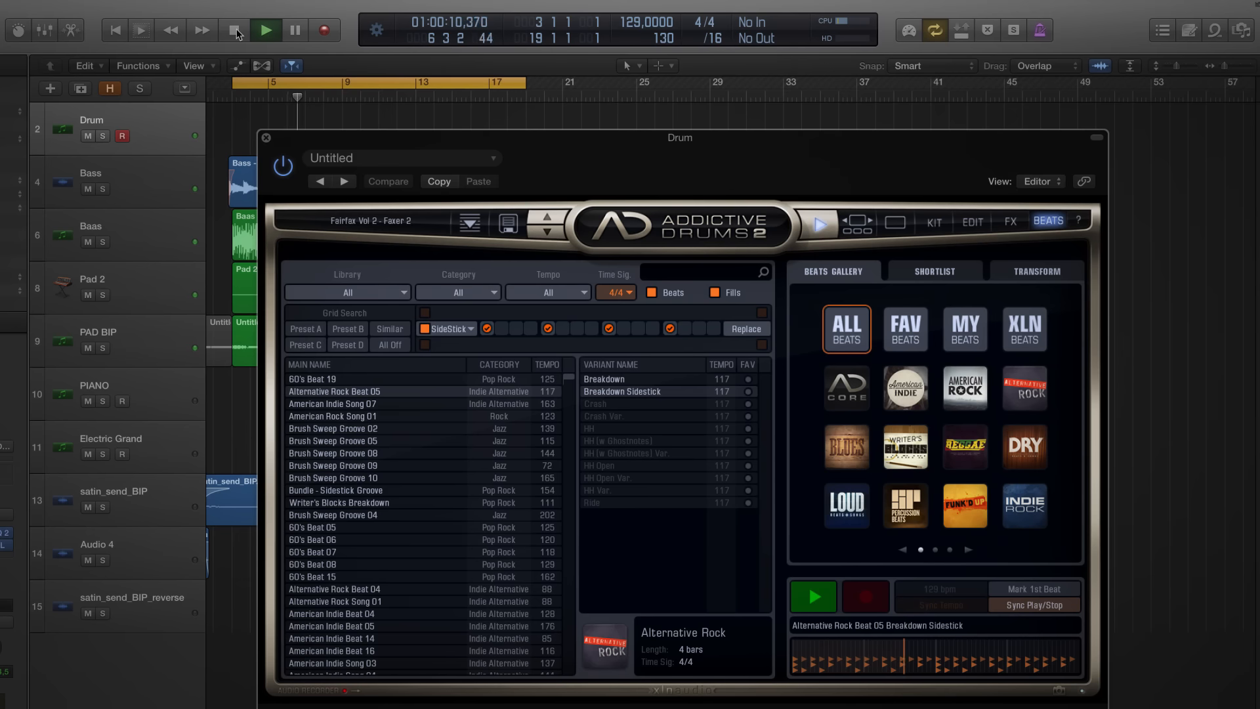
{"action": "left_click", "coordinate": [265, 31]}
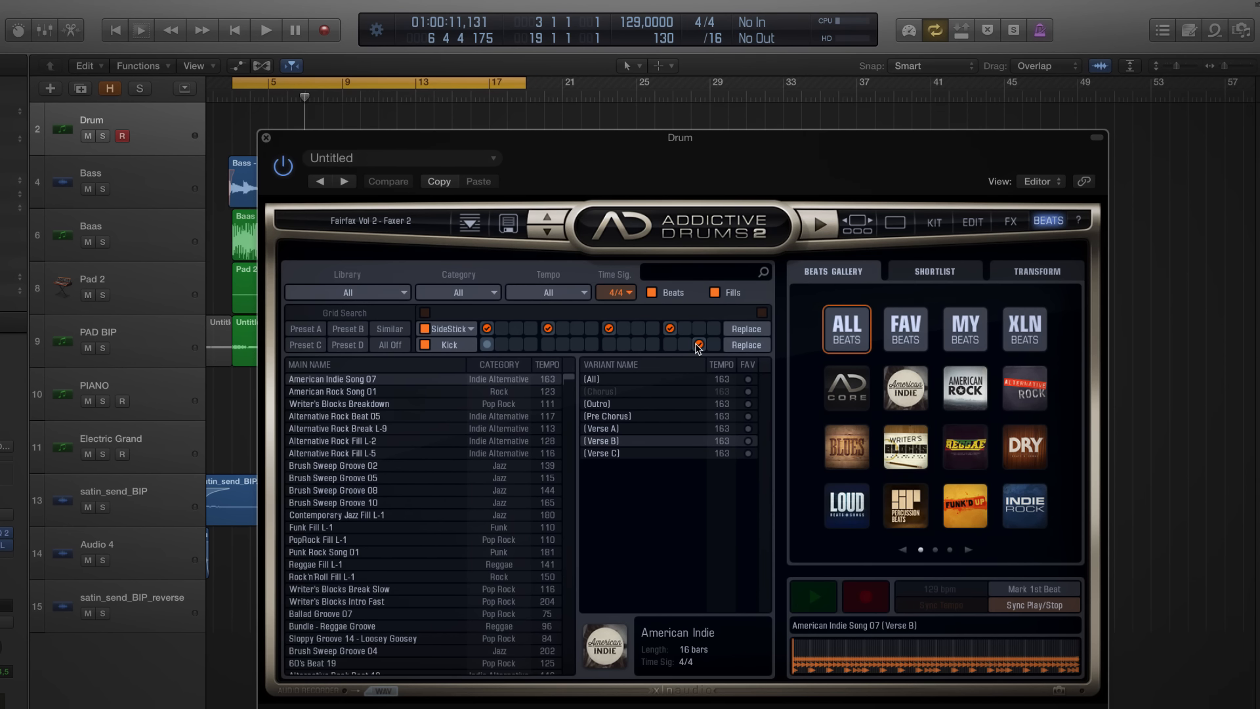
Tick a kick step in Grid Search and start the song to audition American Indie Song 07 Verse B.
{"action": "left_click", "coordinate": [697, 344]}
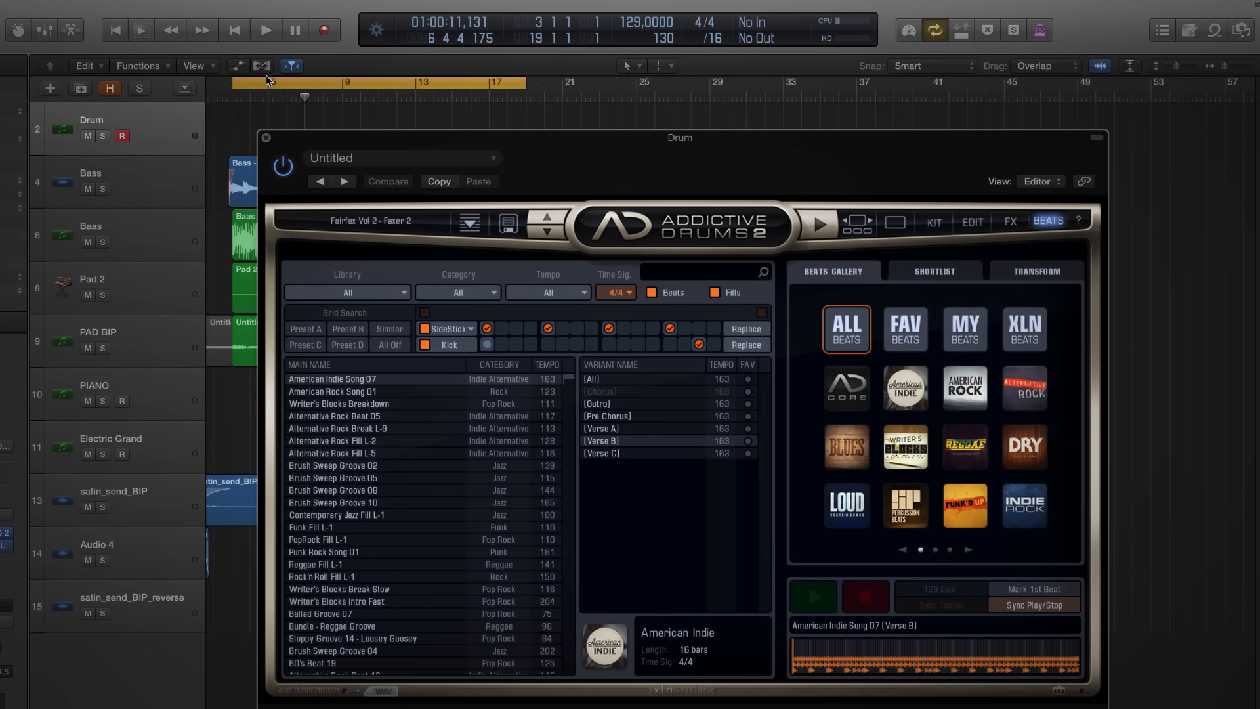
{"action": "left_click", "coordinate": [266, 30]}
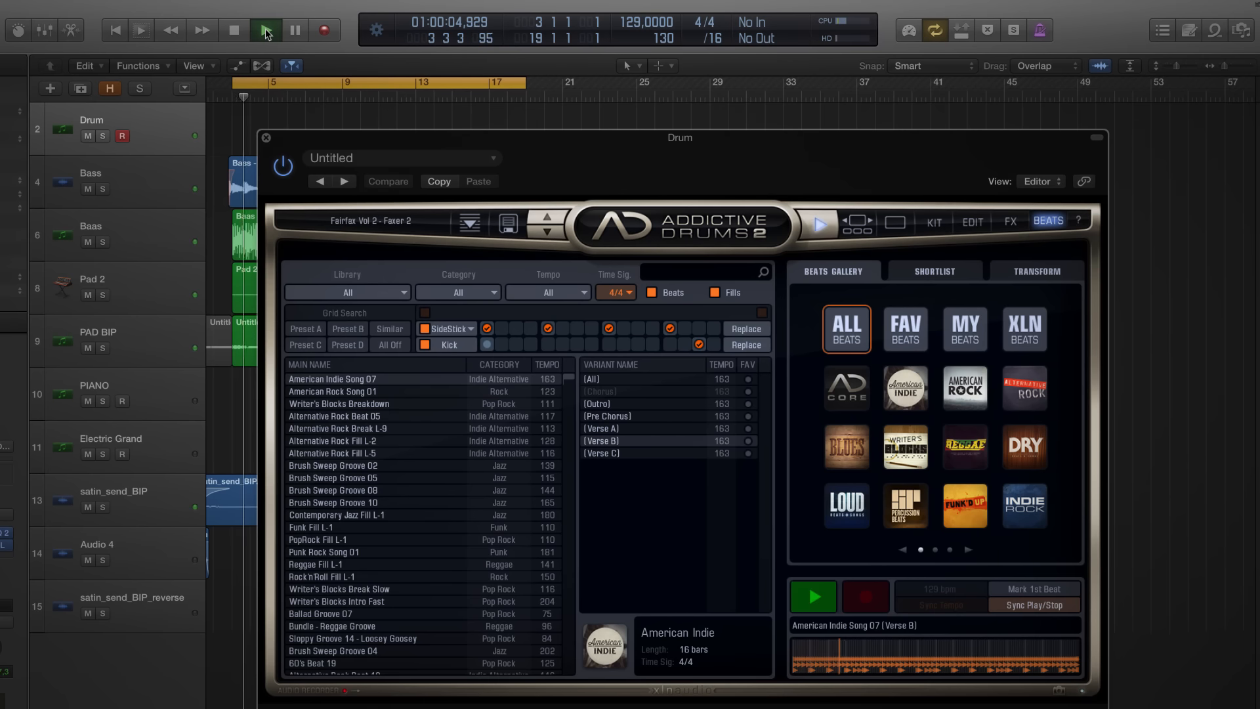